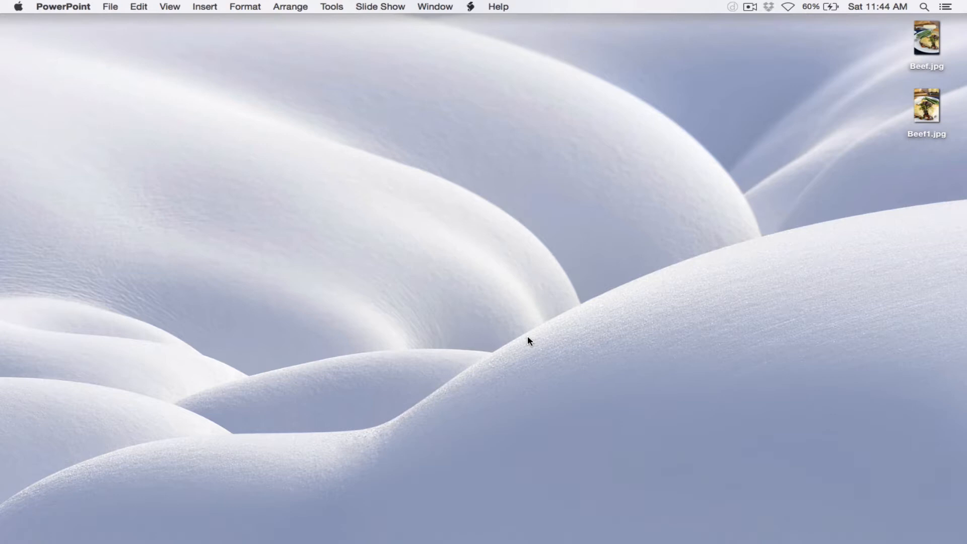
{"action": "mouse_move", "coordinate": [14, 377]}
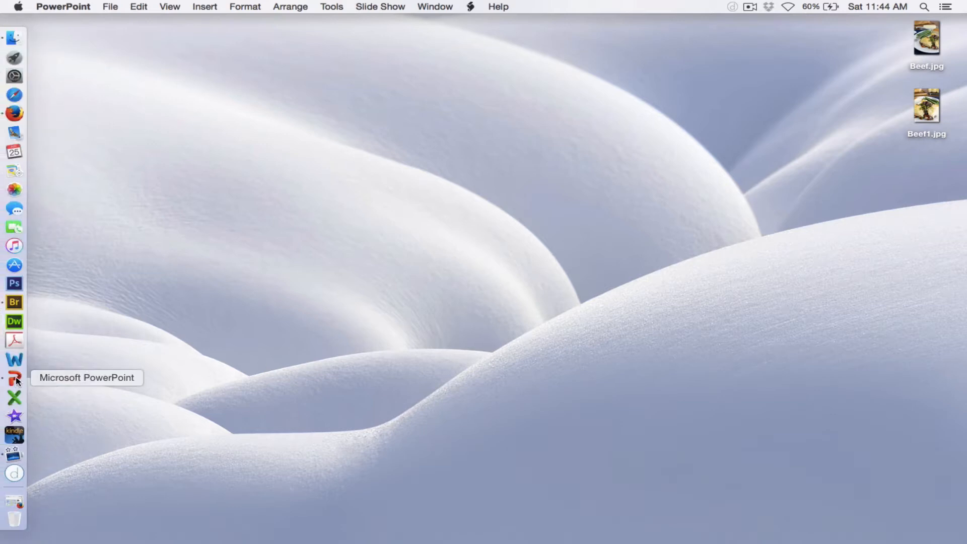
- Launch PowerPoint from the Dock to bring up the Presentation Gallery
{"action": "left_click", "coordinate": [14, 378]}
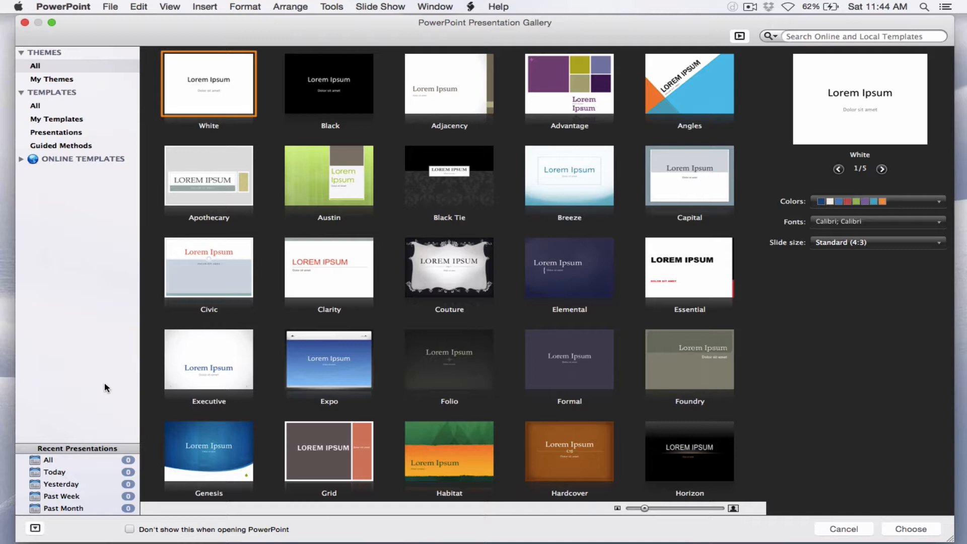
{"action": "mouse_move", "coordinate": [180, 102]}
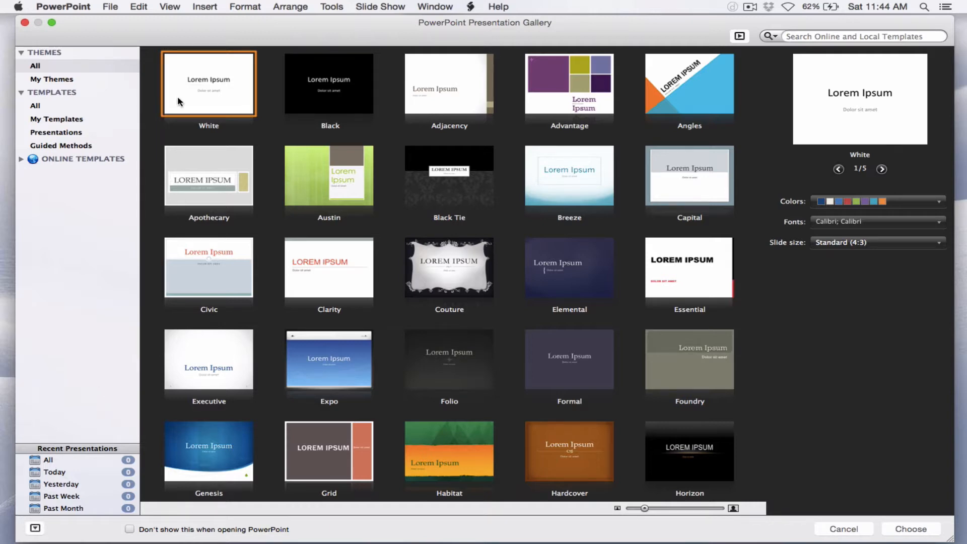
- Start a White-theme presentation and switch its first slide to the Blank layout
{"action": "left_click", "coordinate": [910, 528]}
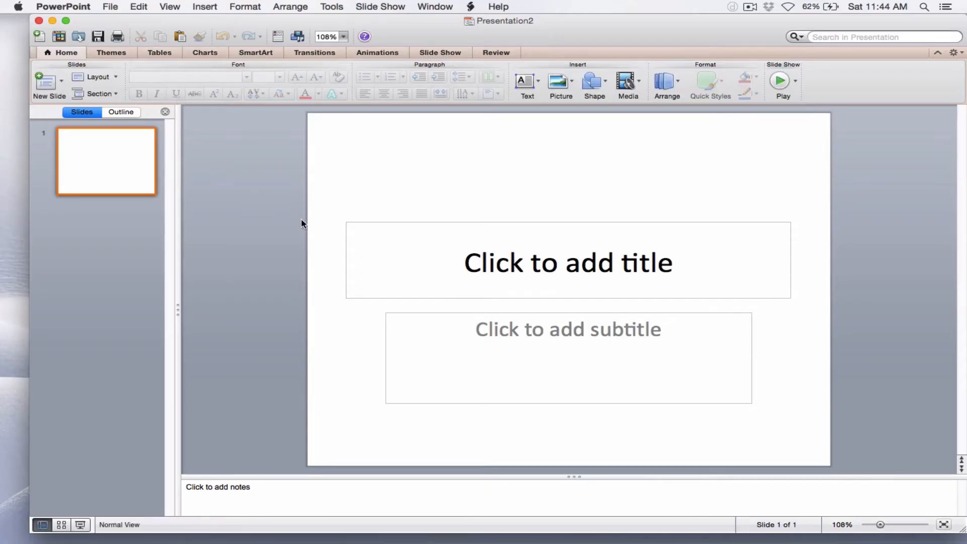
{"action": "mouse_move", "coordinate": [327, 228]}
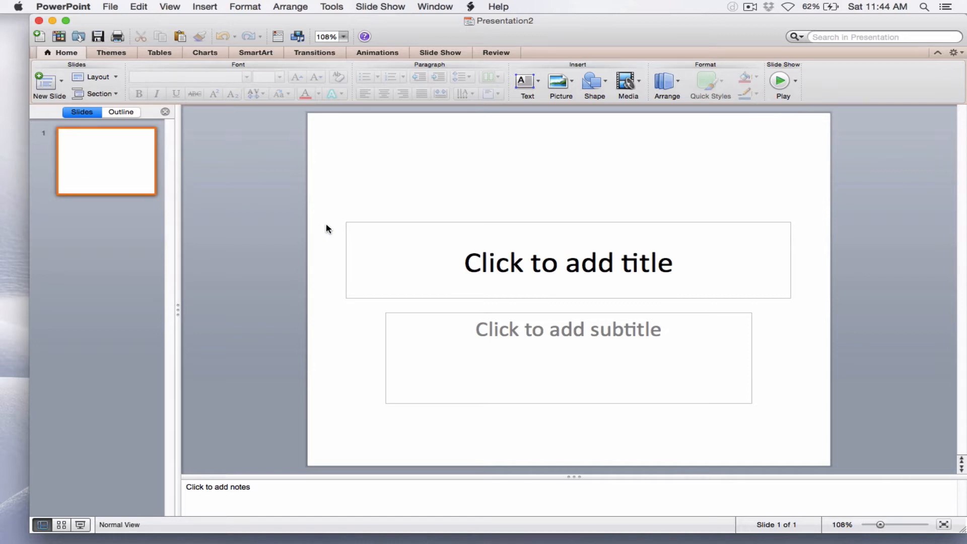
{"action": "mouse_move", "coordinate": [335, 229]}
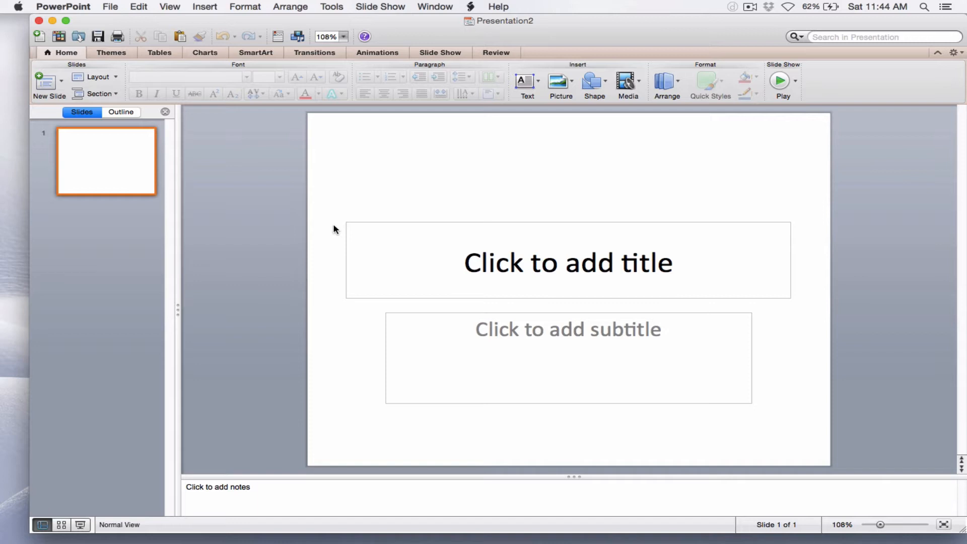
{"action": "mouse_move", "coordinate": [375, 222]}
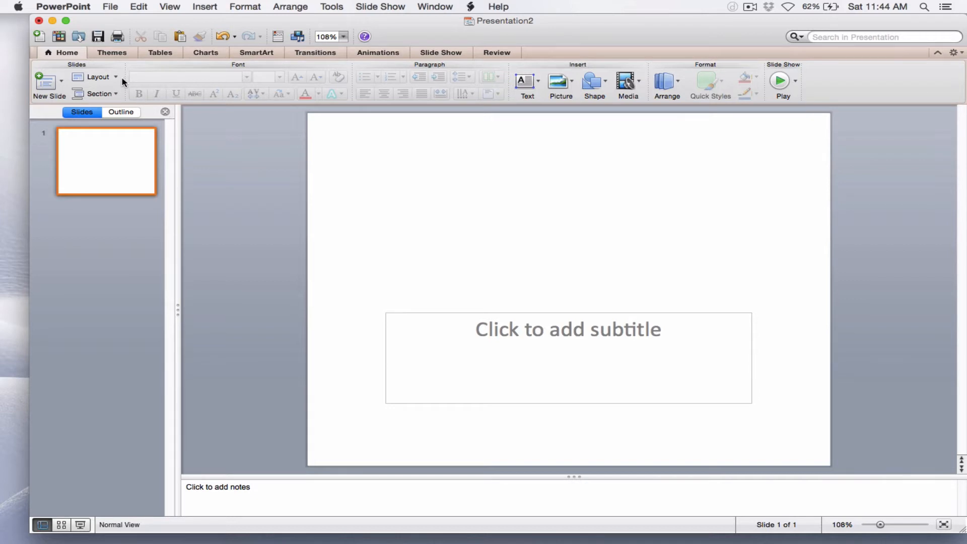
{"action": "left_click", "coordinate": [96, 76]}
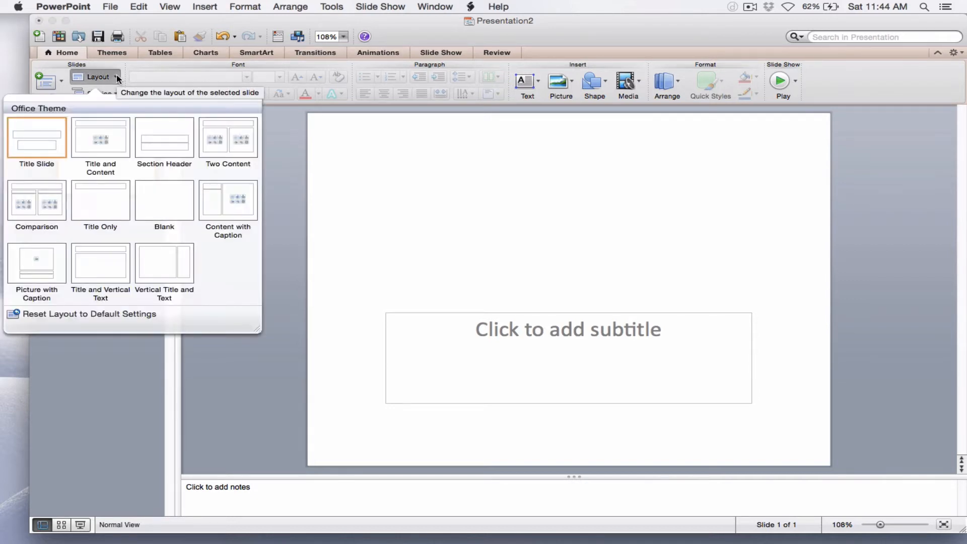
{"action": "left_click", "coordinate": [164, 200]}
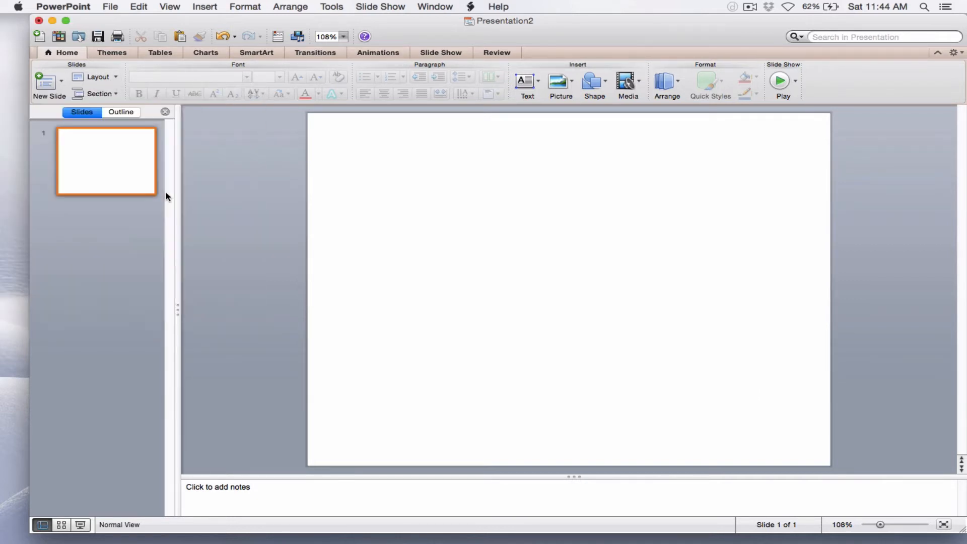
{"action": "mouse_move", "coordinate": [230, 241]}
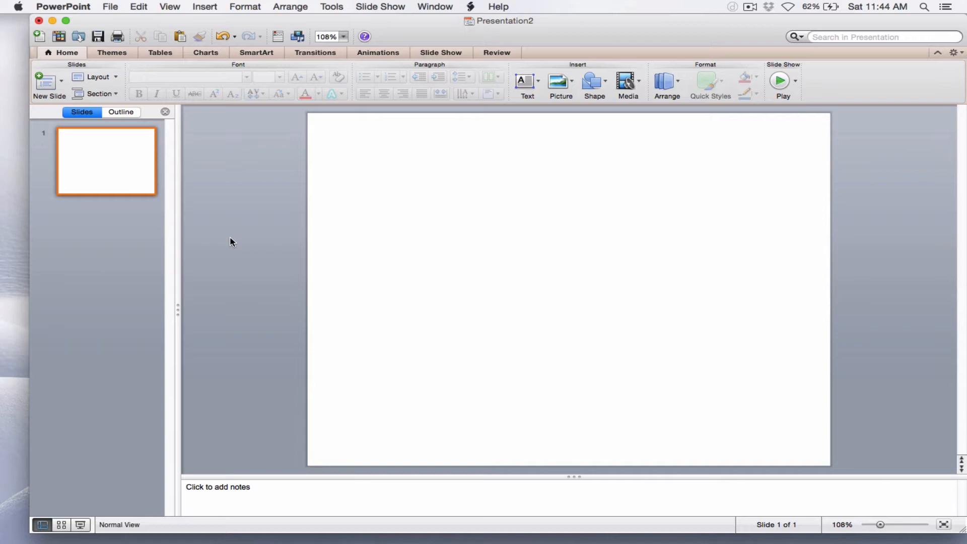
{"action": "mouse_move", "coordinate": [192, 187]}
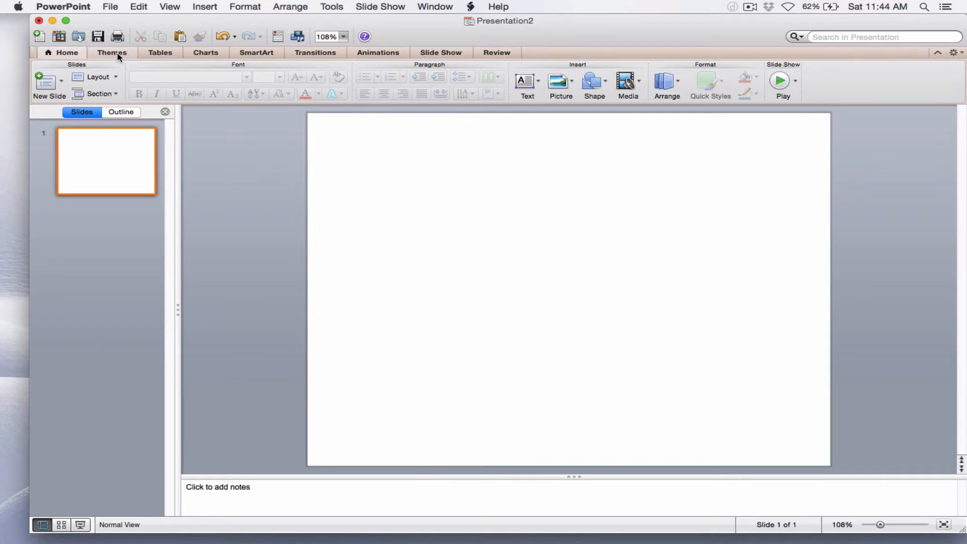
- Set a custom portrait page size of 2.45 by 9 inches in Page Setup
{"action": "left_click", "coordinate": [112, 53]}
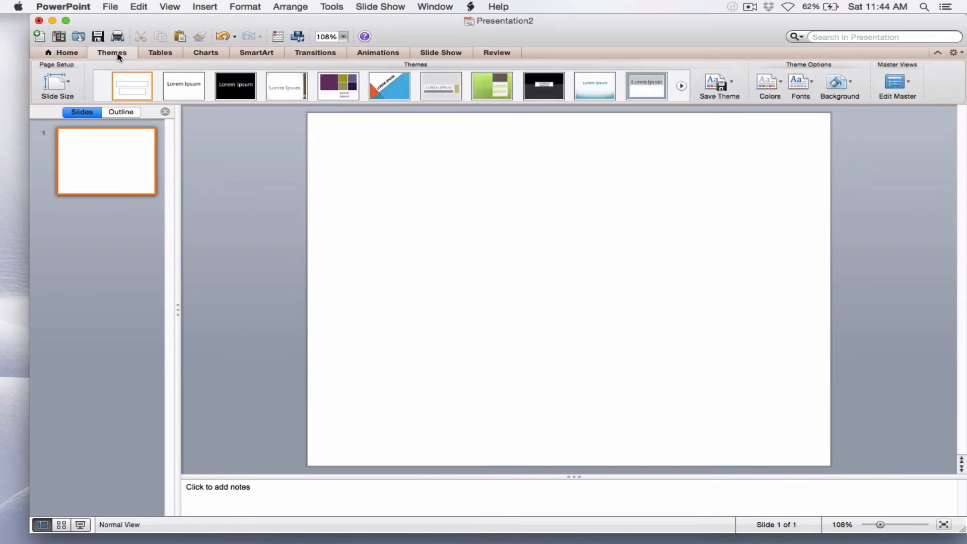
{"action": "mouse_move", "coordinate": [57, 84]}
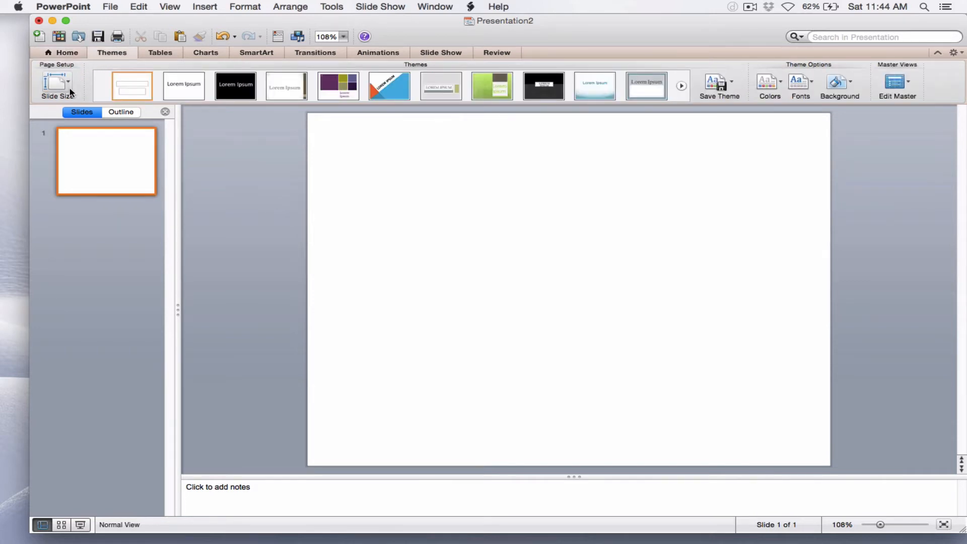
{"action": "left_click", "coordinate": [56, 85]}
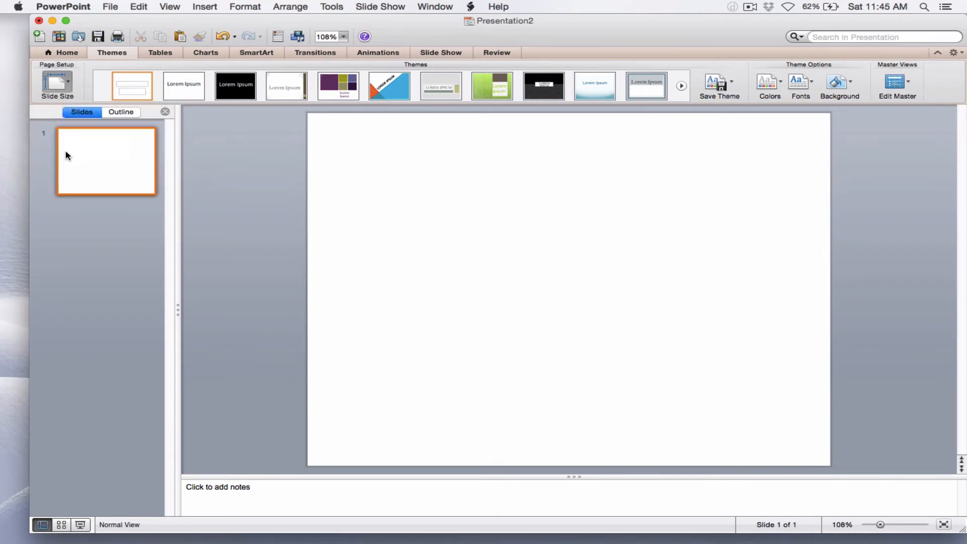
{"action": "left_click", "coordinate": [57, 85]}
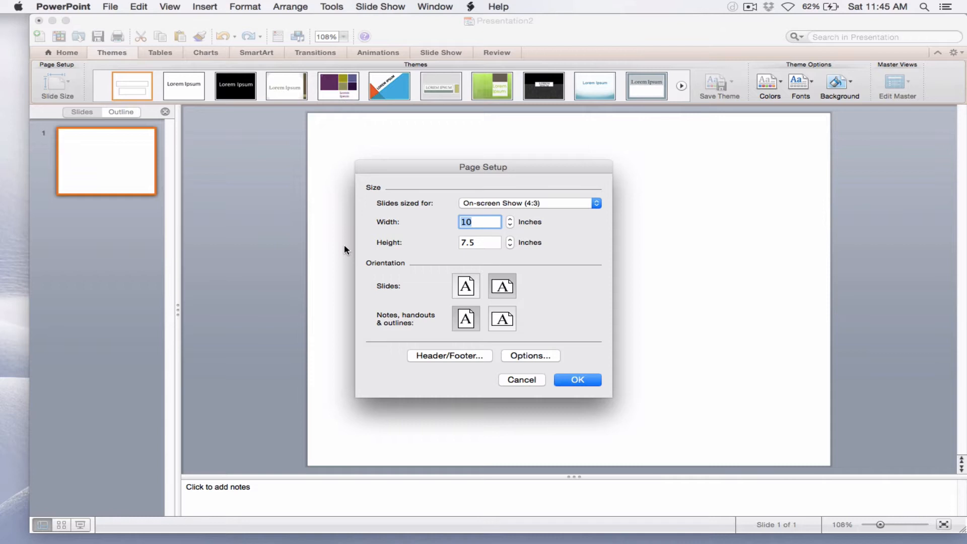
{"action": "mouse_move", "coordinate": [558, 220]}
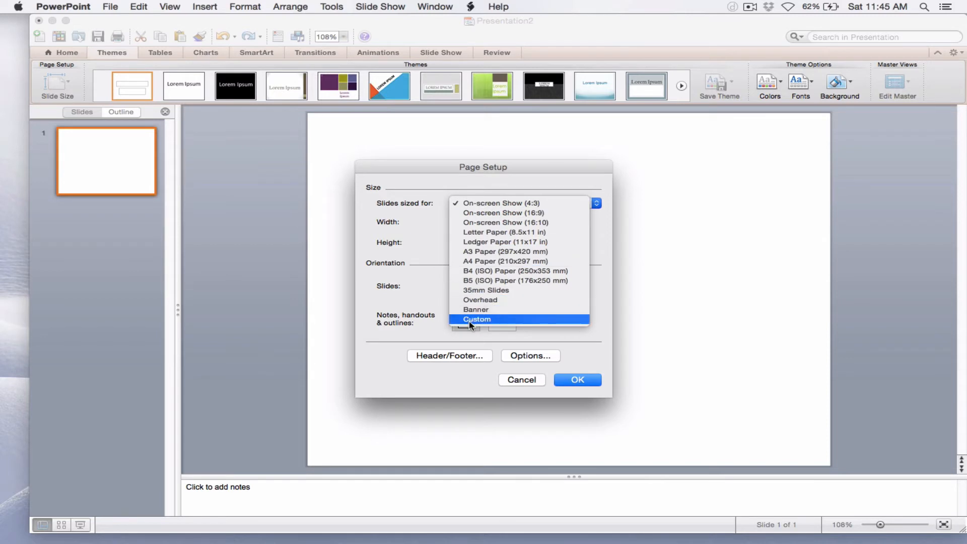
{"action": "left_click", "coordinate": [477, 319]}
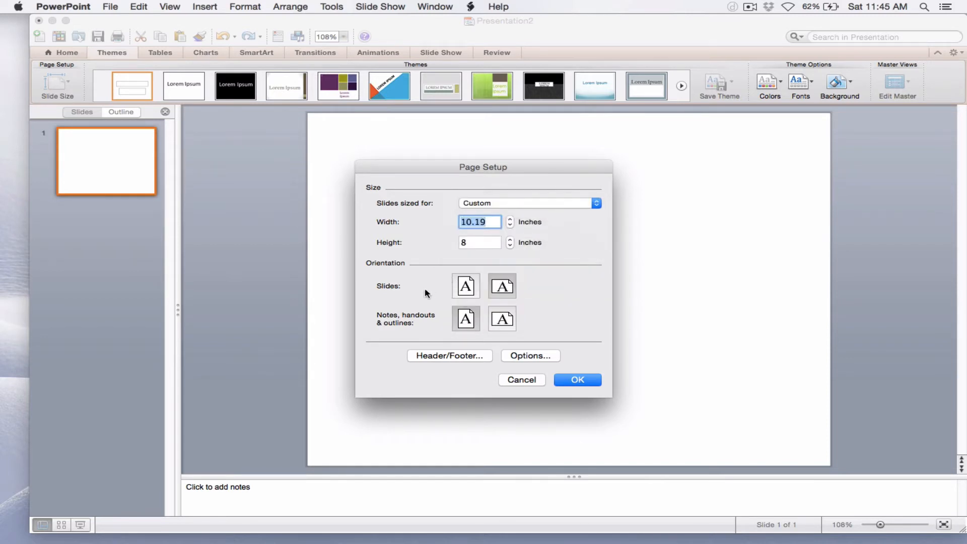
{"action": "mouse_move", "coordinate": [440, 298]}
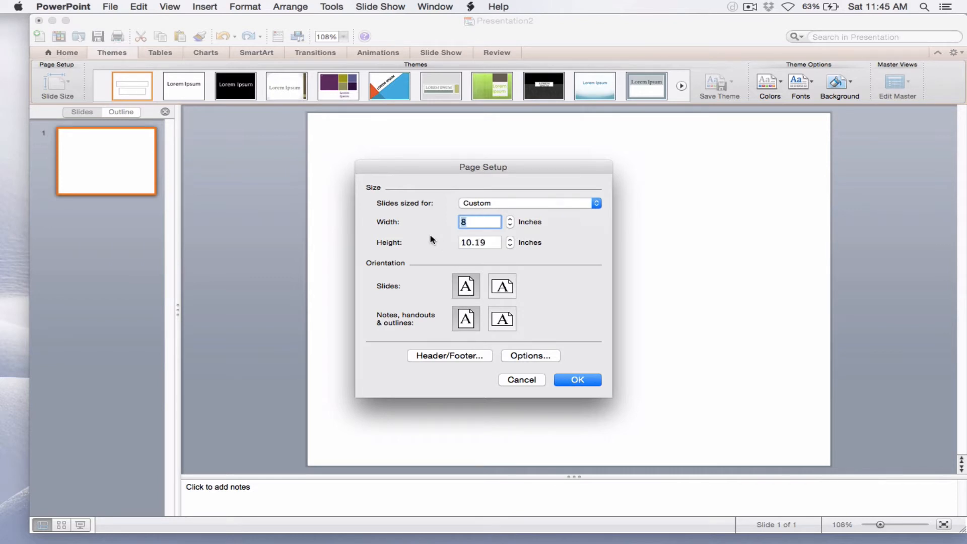
{"action": "mouse_move", "coordinate": [439, 222]}
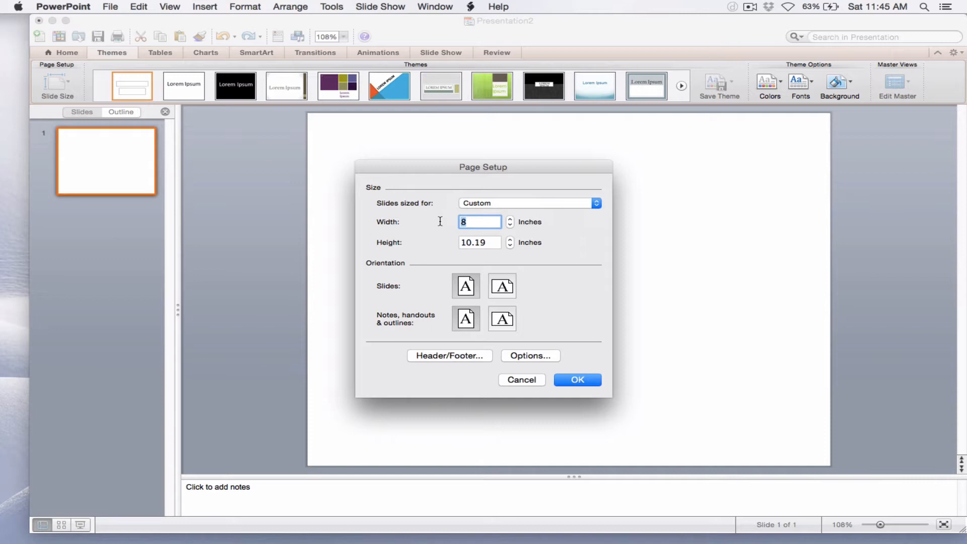
{"action": "type", "text": "2.45"}
{"action": "left_click", "coordinate": [479, 242]}
{"action": "type", "text": "9"}
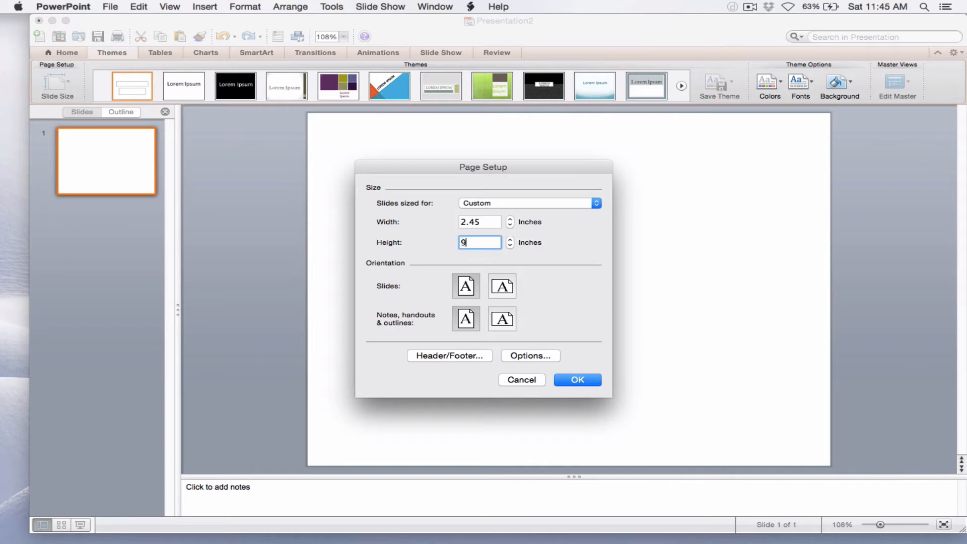
{"action": "left_click", "coordinate": [576, 379]}
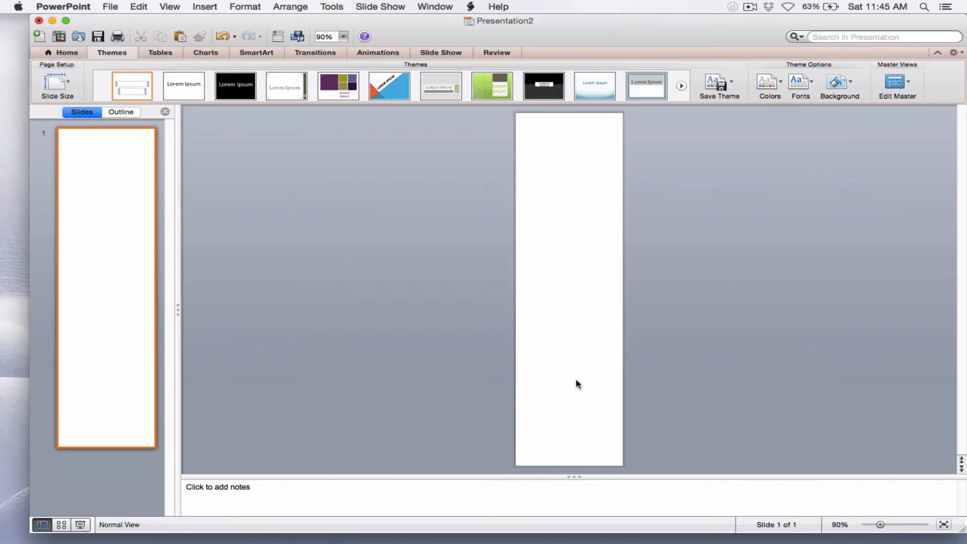
{"action": "mouse_move", "coordinate": [396, 366]}
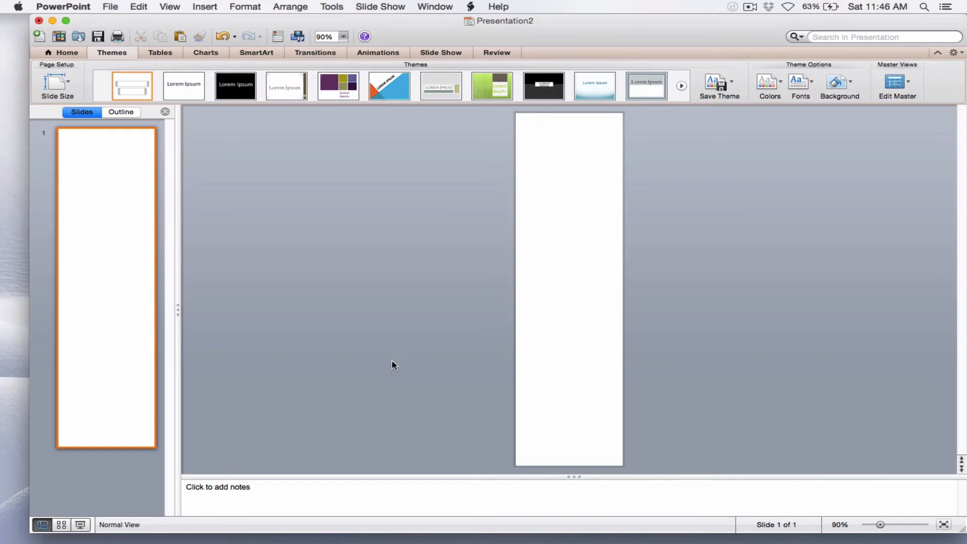
{"action": "mouse_move", "coordinate": [196, 6]}
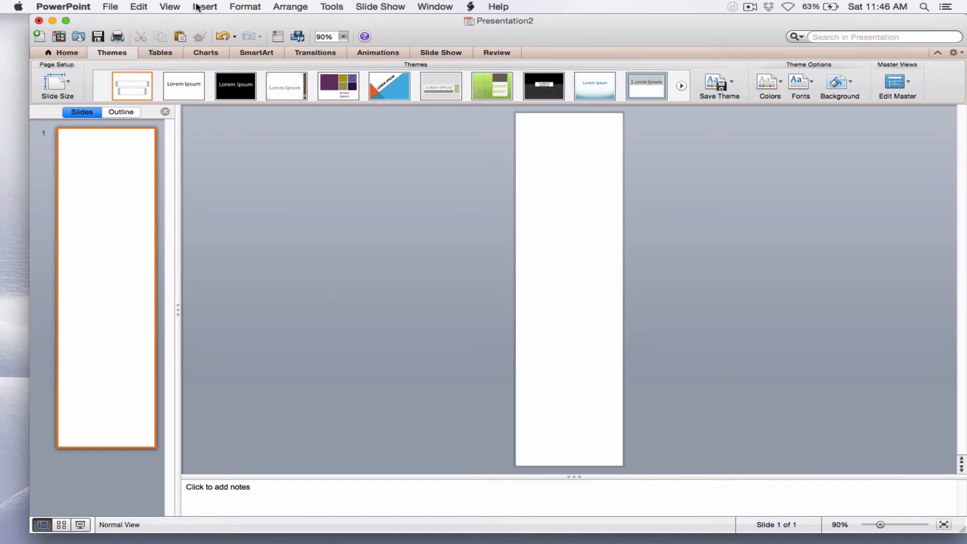
- Insert Beef.jpg and a second beef photo from the Desktop, placing it at the slide bottom
{"action": "left_click", "coordinate": [205, 7]}
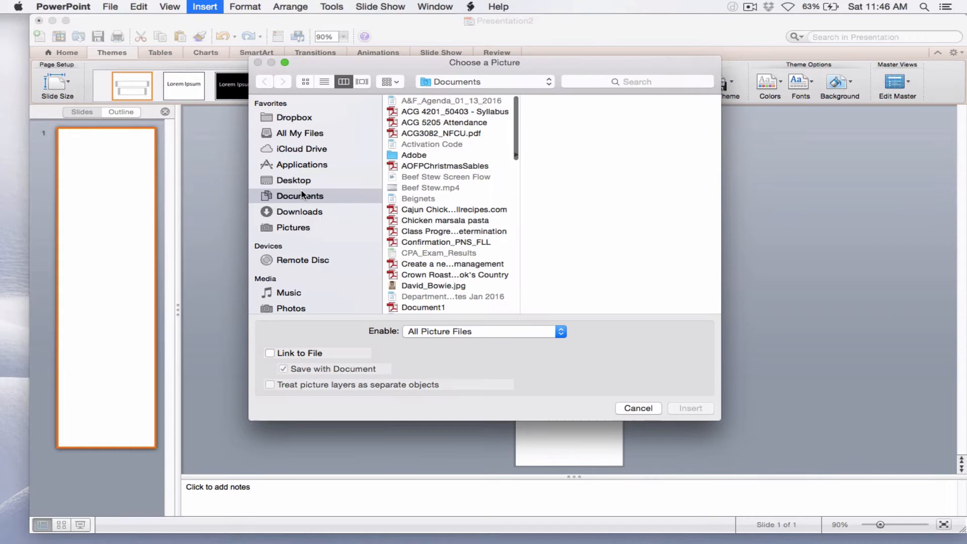
{"action": "left_click", "coordinate": [293, 180]}
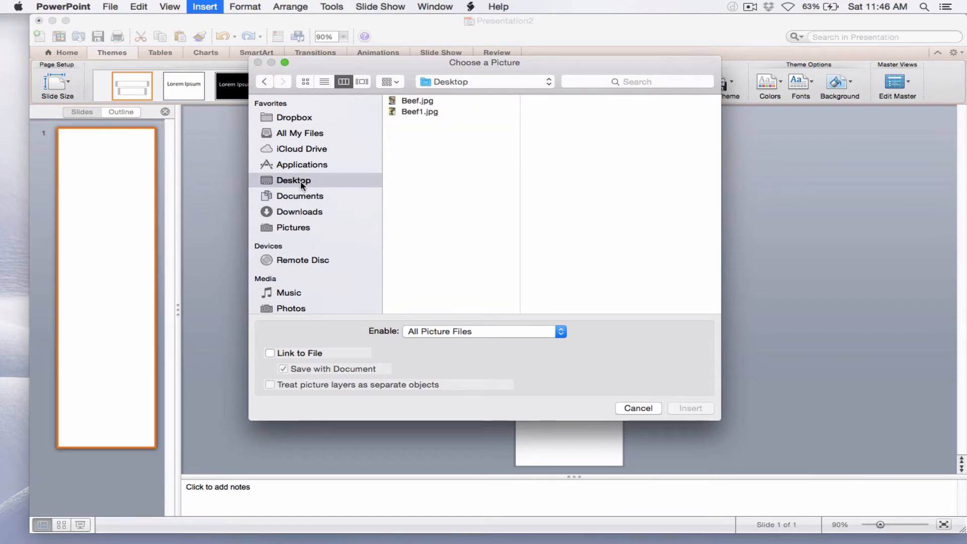
{"action": "left_click", "coordinate": [417, 101]}
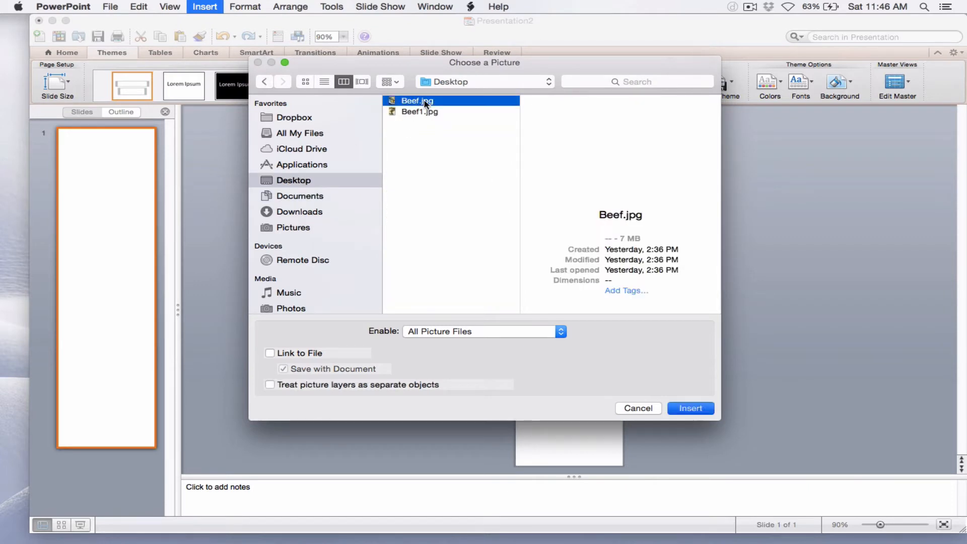
{"action": "left_click", "coordinate": [690, 408]}
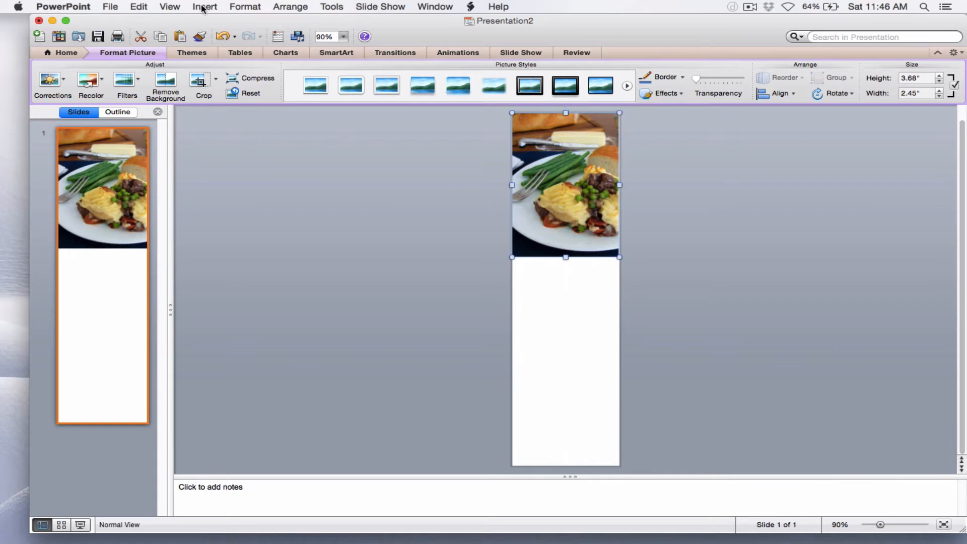
{"action": "left_click", "coordinate": [205, 6]}
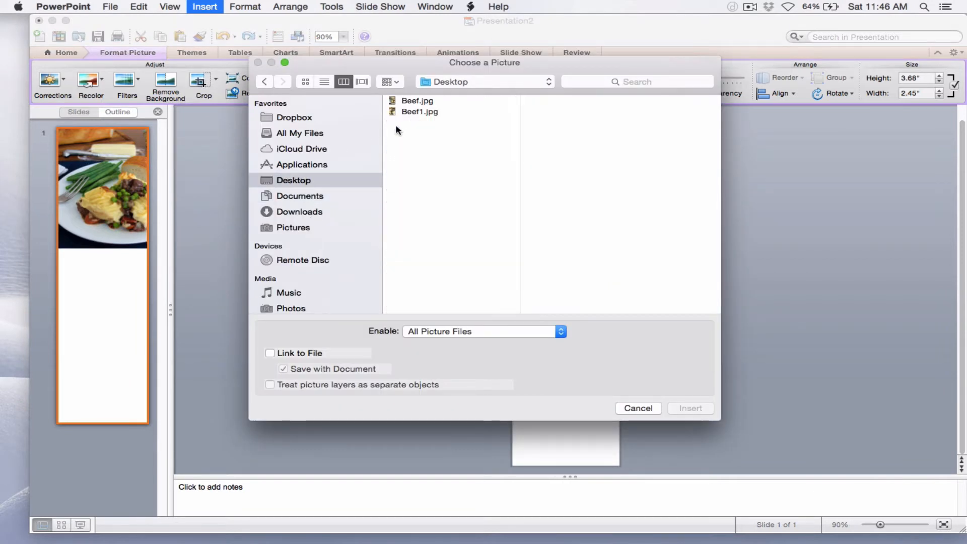
{"action": "left_click", "coordinate": [689, 407]}
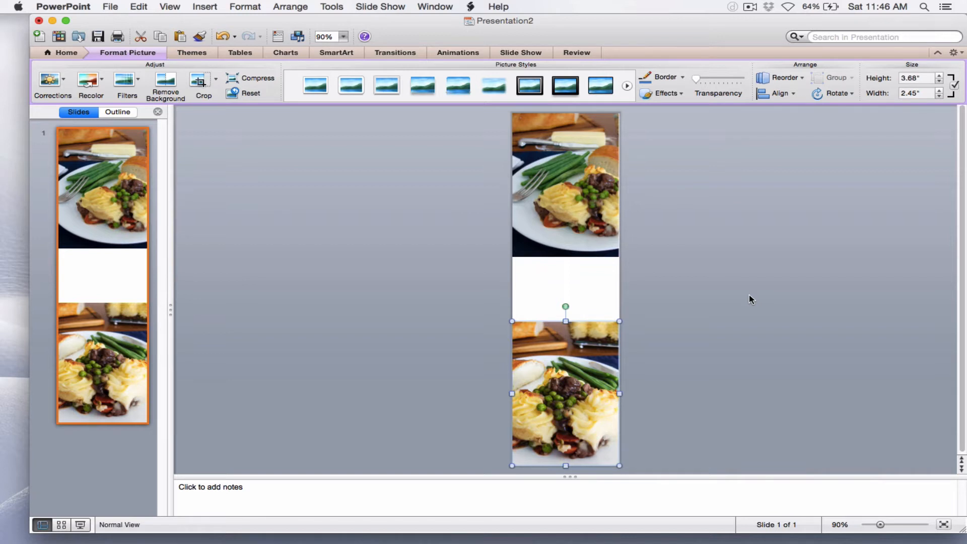
{"action": "mouse_move", "coordinate": [625, 300]}
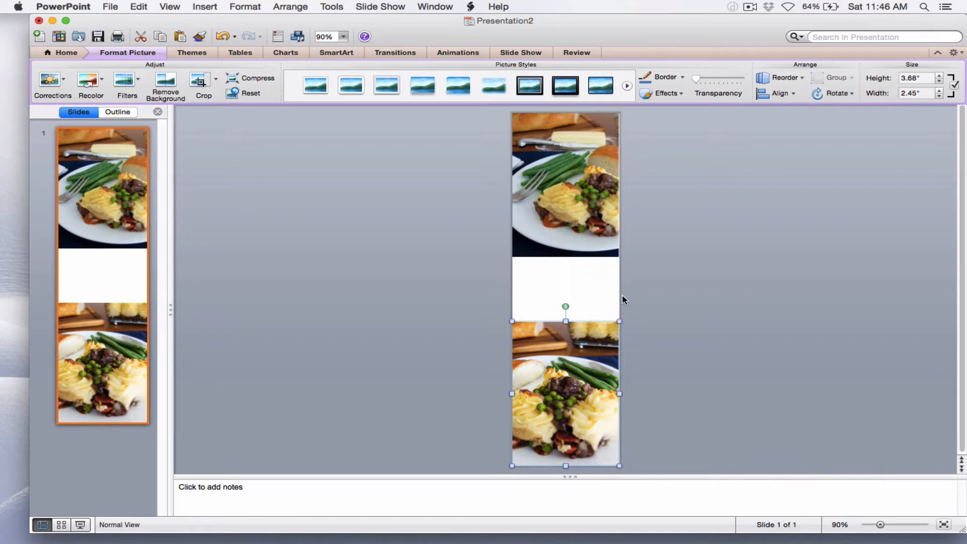
{"action": "mouse_move", "coordinate": [569, 291]}
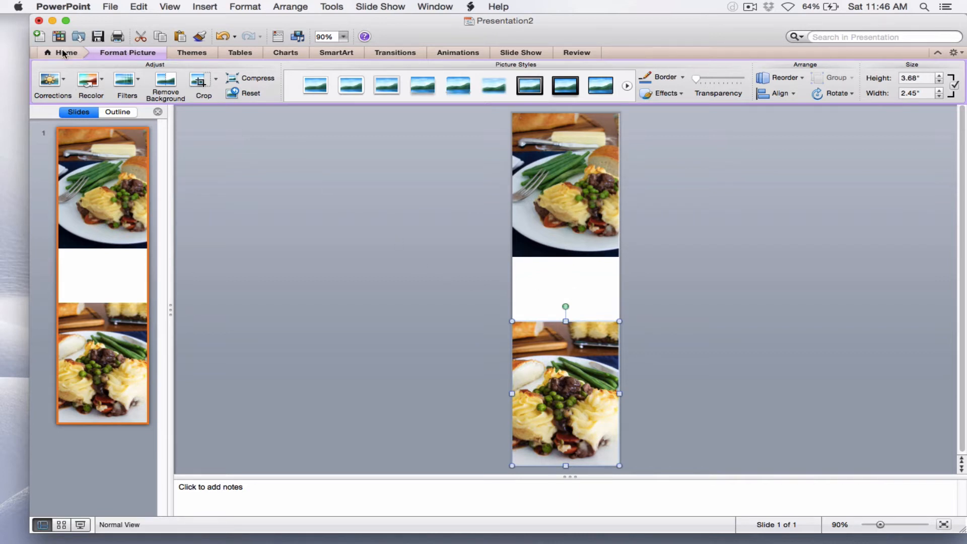
- Add a centred text box in the white gap reading 'Delicious Beef Stew'
{"action": "left_click", "coordinate": [66, 53]}
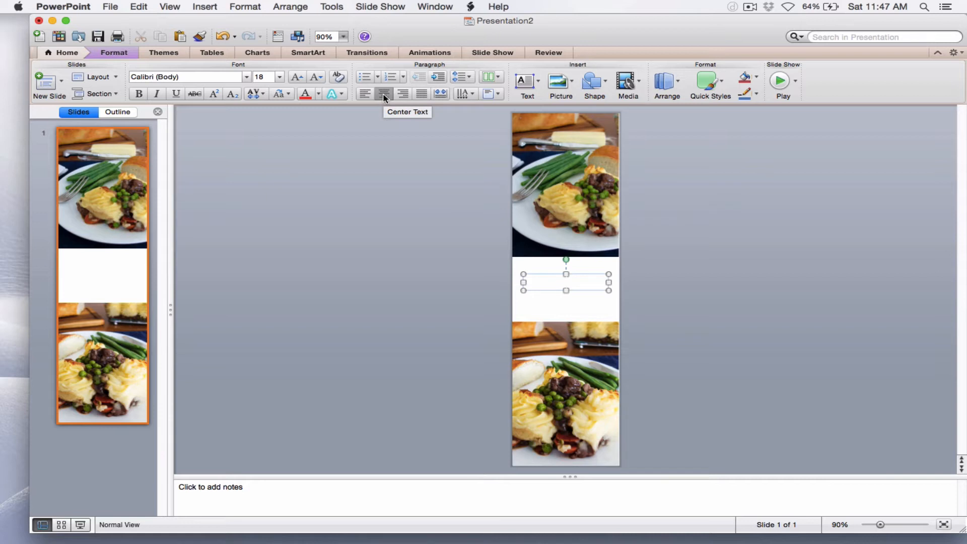
{"action": "type", "text": "De"}
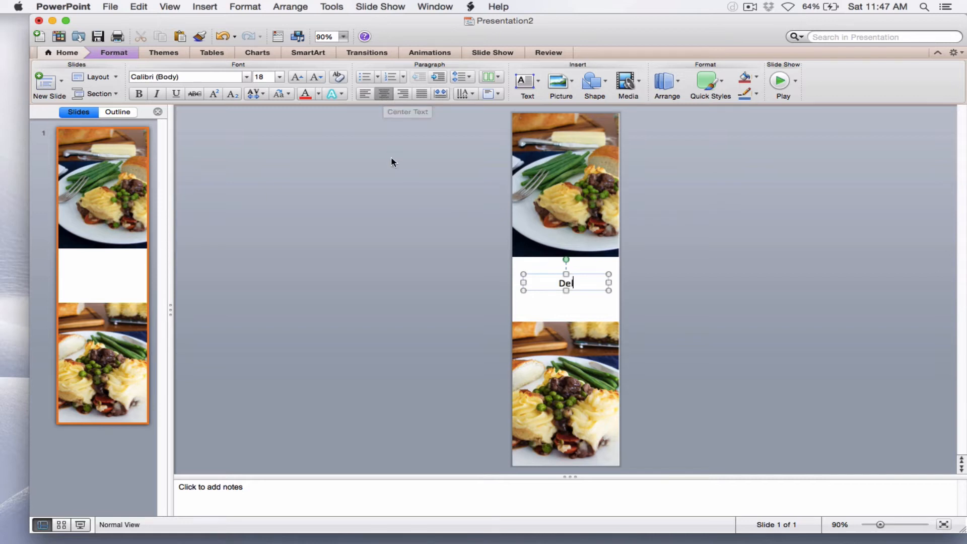
{"action": "type", "text": "icious"}
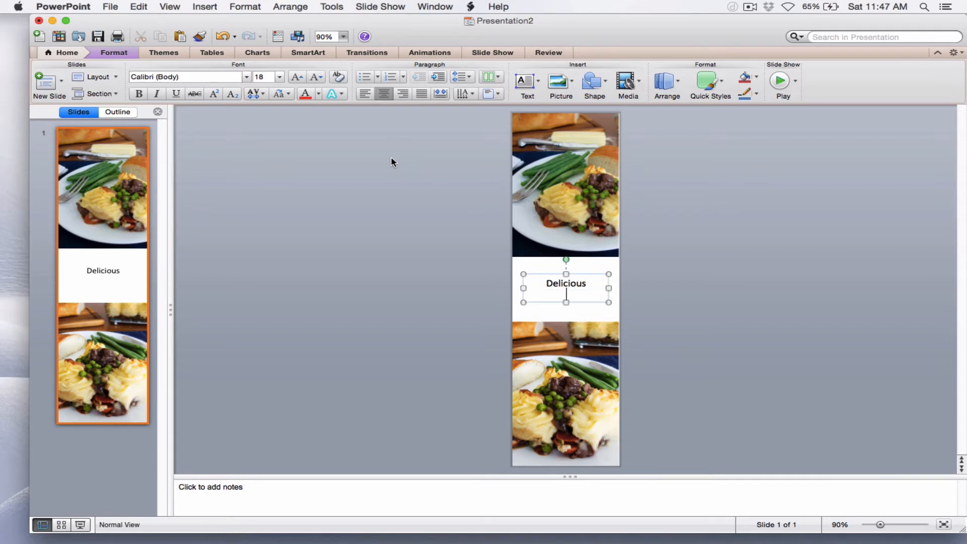
{"action": "type", "text": "Beef"}
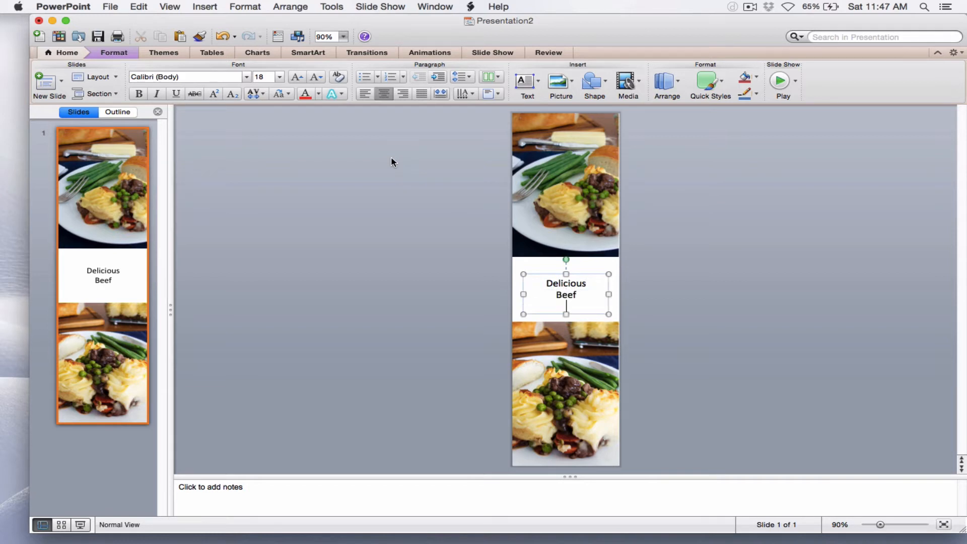
{"action": "type", "text": "Stew"}
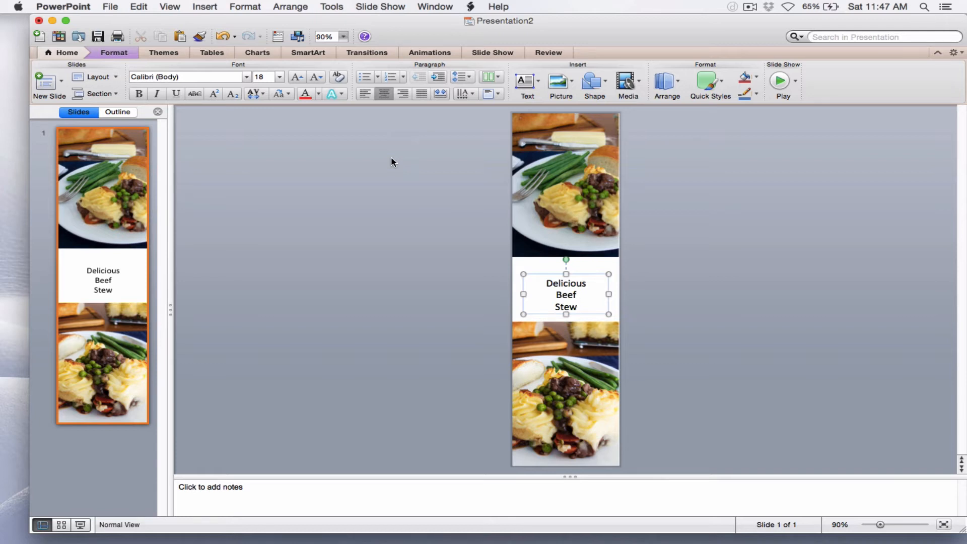
{"action": "mouse_move", "coordinate": [565, 271]}
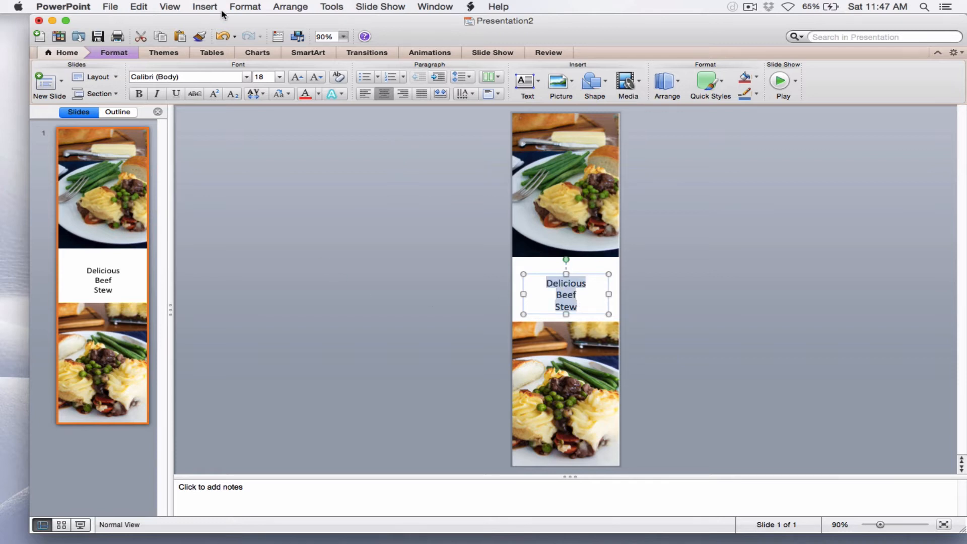
{"action": "mouse_move", "coordinate": [244, 83]}
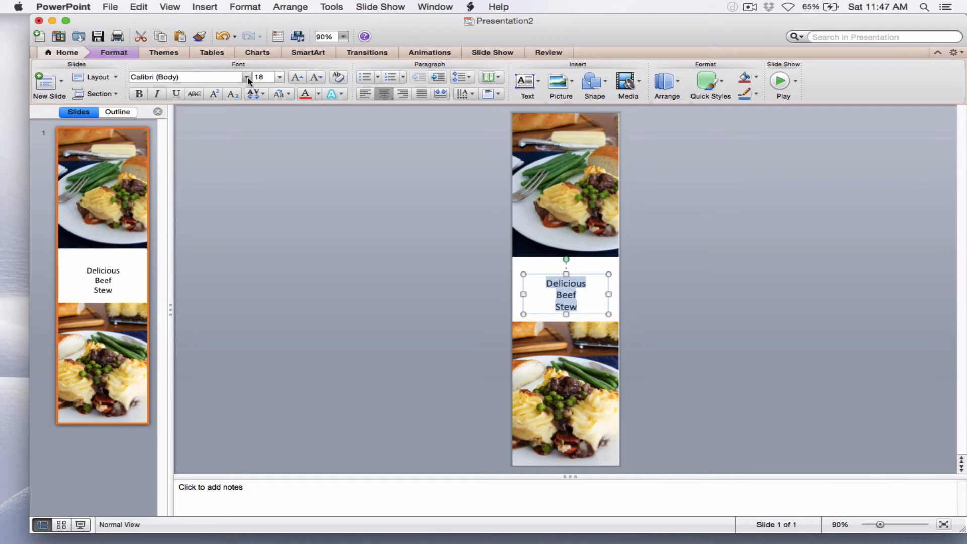
- Change the title's font to Apple Chancery
{"action": "left_click", "coordinate": [246, 76]}
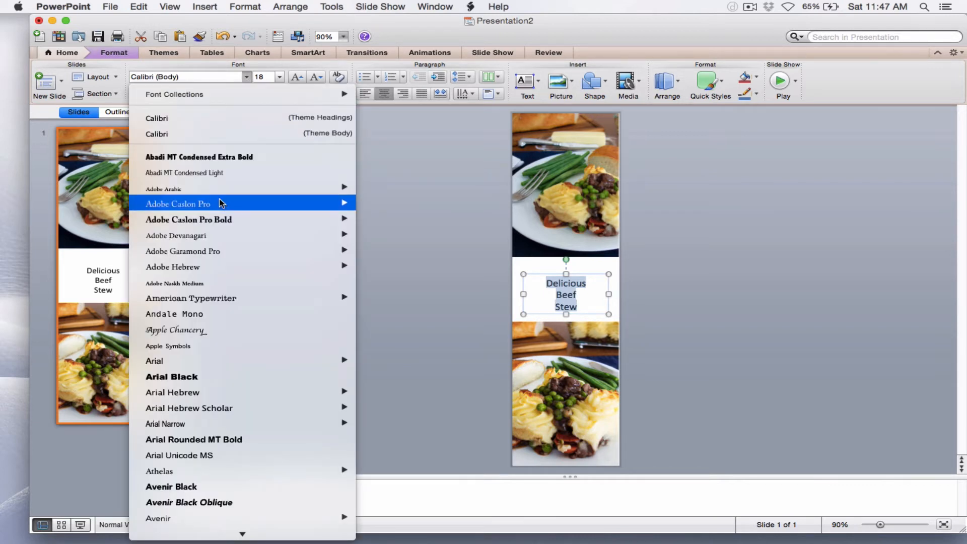
{"action": "mouse_move", "coordinate": [182, 332]}
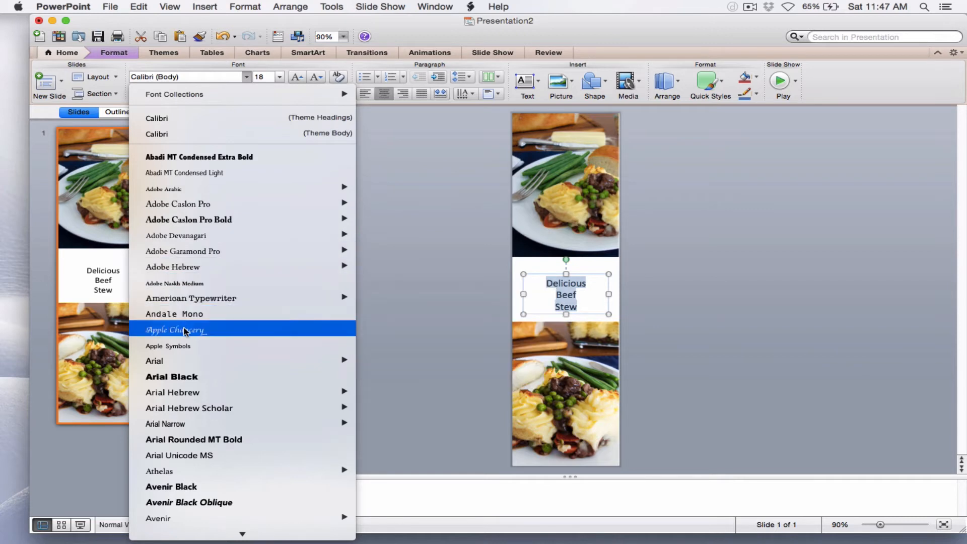
{"action": "left_click", "coordinate": [175, 330]}
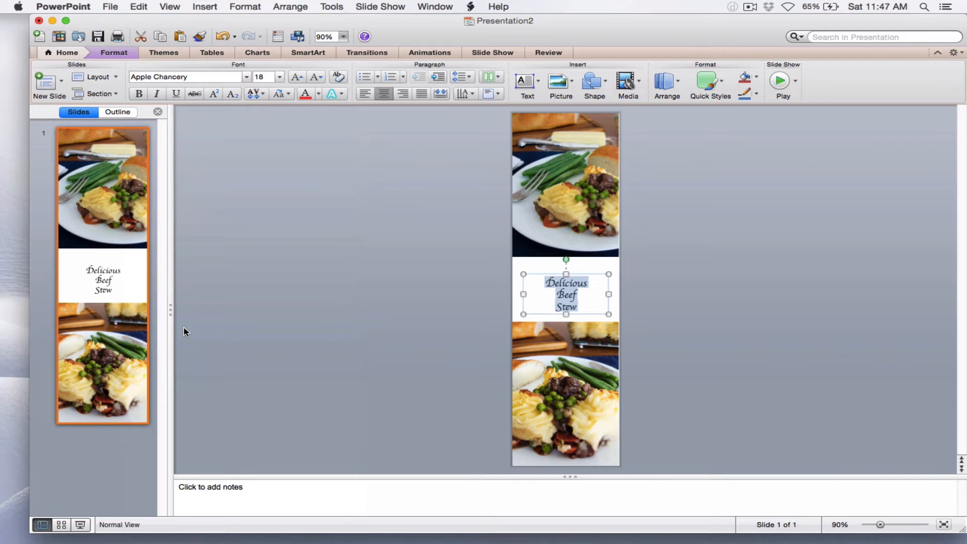
{"action": "mouse_move", "coordinate": [136, 279]}
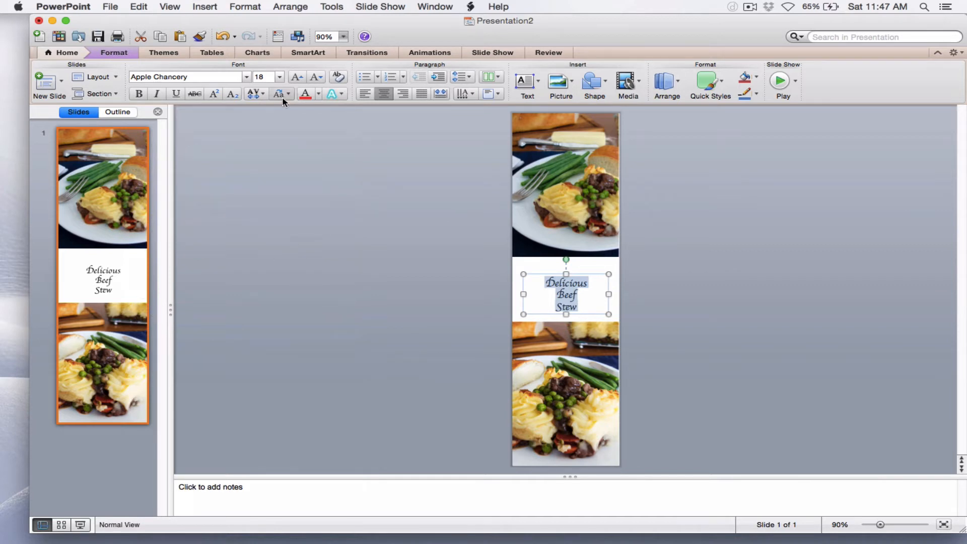
{"action": "mouse_move", "coordinate": [279, 79]}
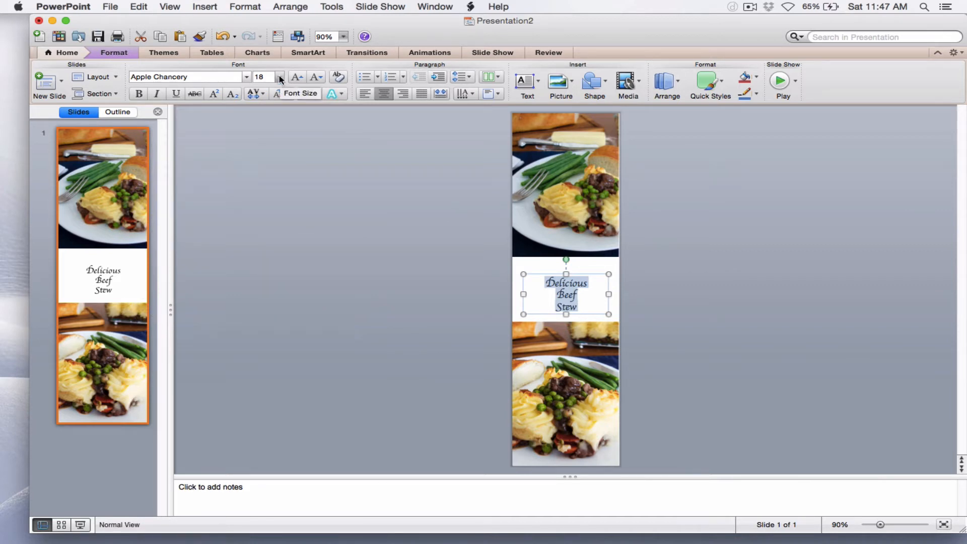
- Raise the title's font size to 20 pt, then to 24 pt
{"action": "left_click", "coordinate": [276, 77]}
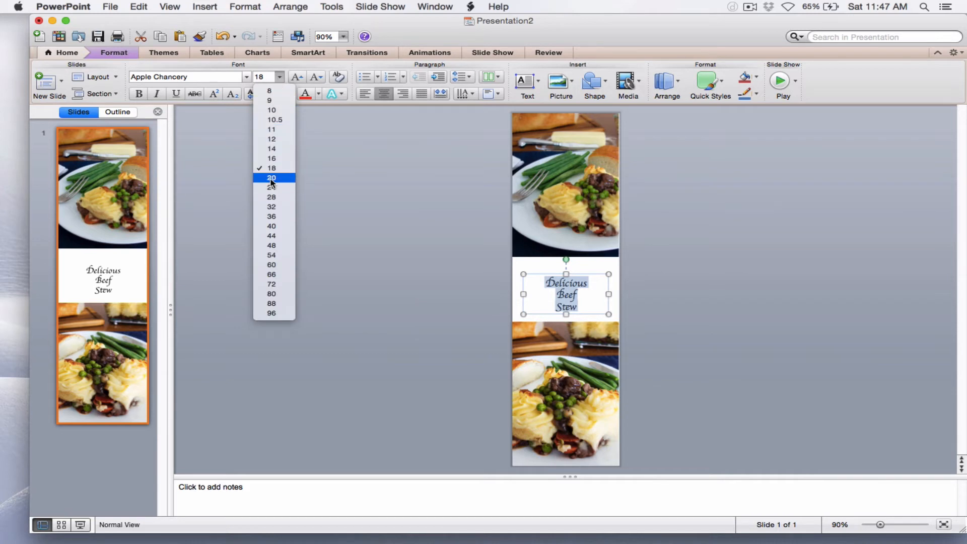
{"action": "left_click", "coordinate": [271, 178]}
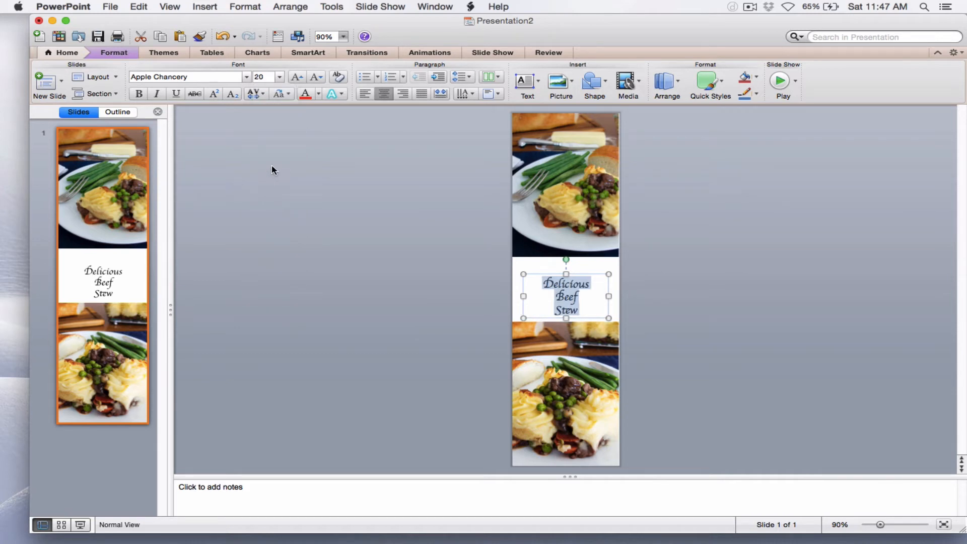
{"action": "left_click", "coordinate": [278, 77]}
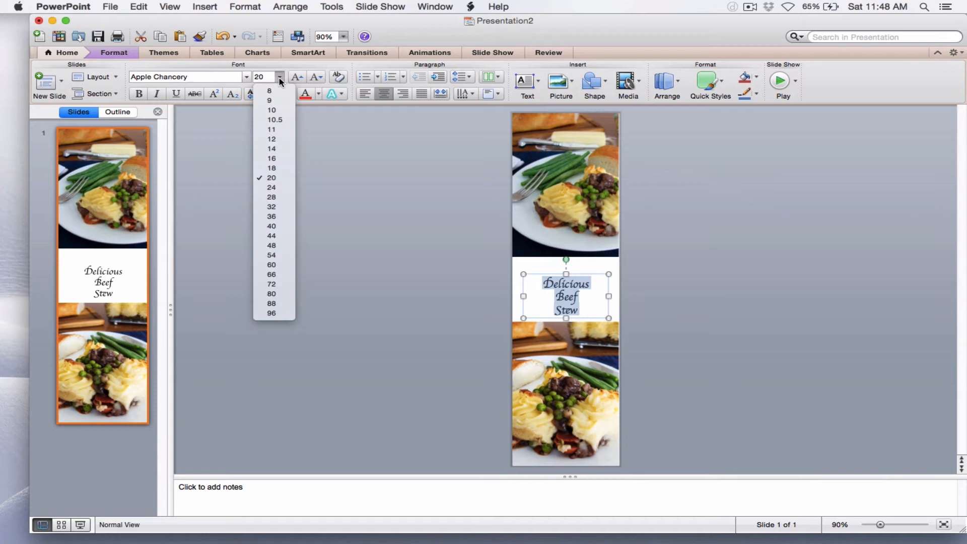
{"action": "mouse_move", "coordinate": [272, 192]}
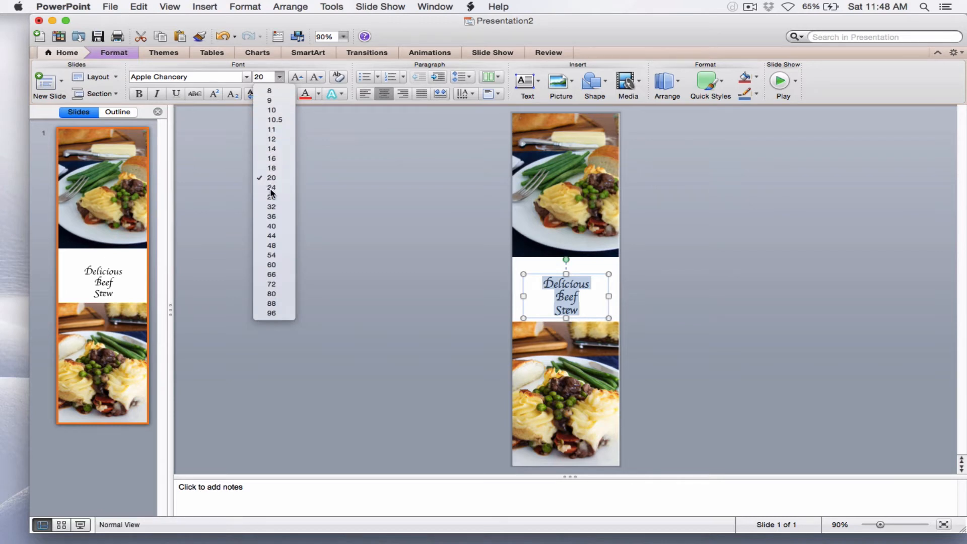
{"action": "left_click", "coordinate": [272, 187]}
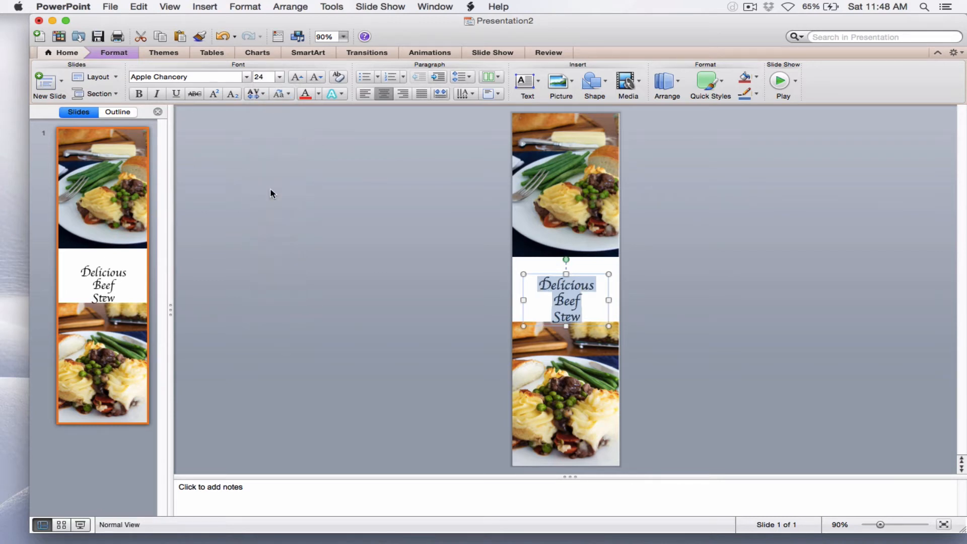
{"action": "mouse_move", "coordinate": [492, 239]}
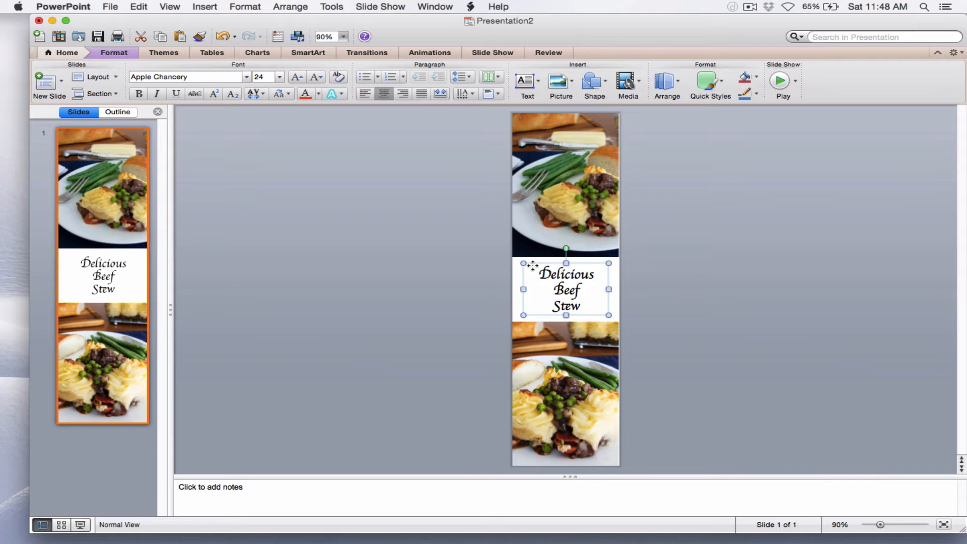
- Centre the title box in the white band between photos and deselect it
{"action": "left_click", "coordinate": [687, 290]}
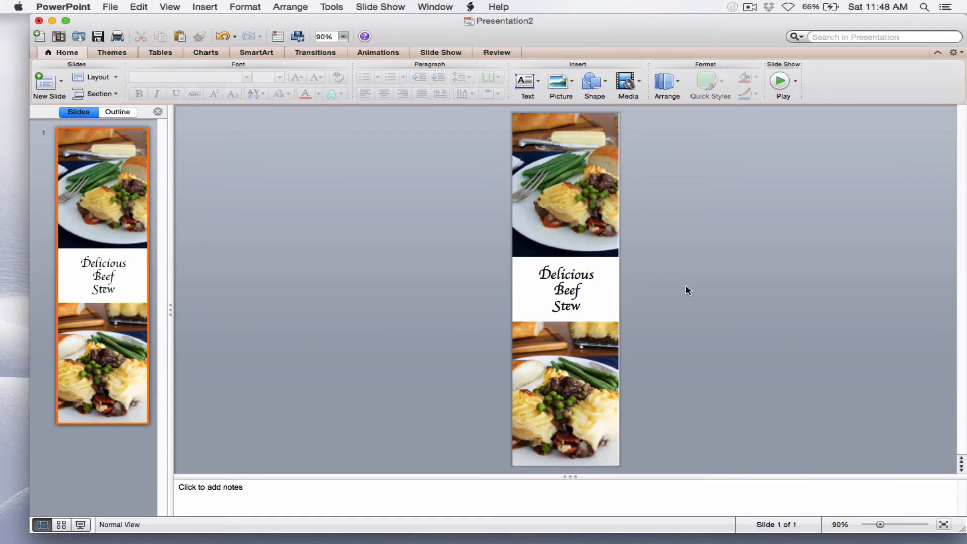
{"action": "mouse_move", "coordinate": [569, 272]}
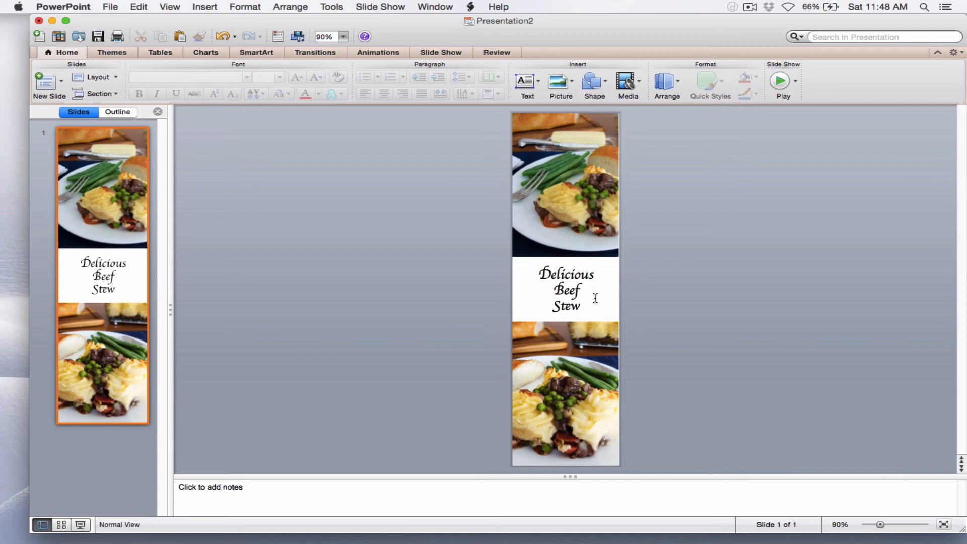
{"action": "mouse_move", "coordinate": [122, 61]}
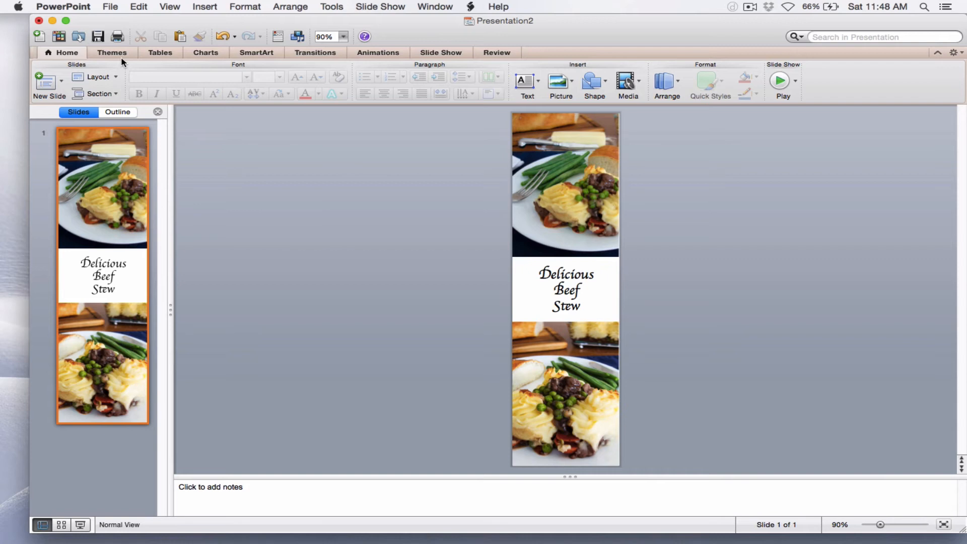
- Open the Format Background dialog from the Themes Background gallery
{"action": "left_click", "coordinate": [112, 52]}
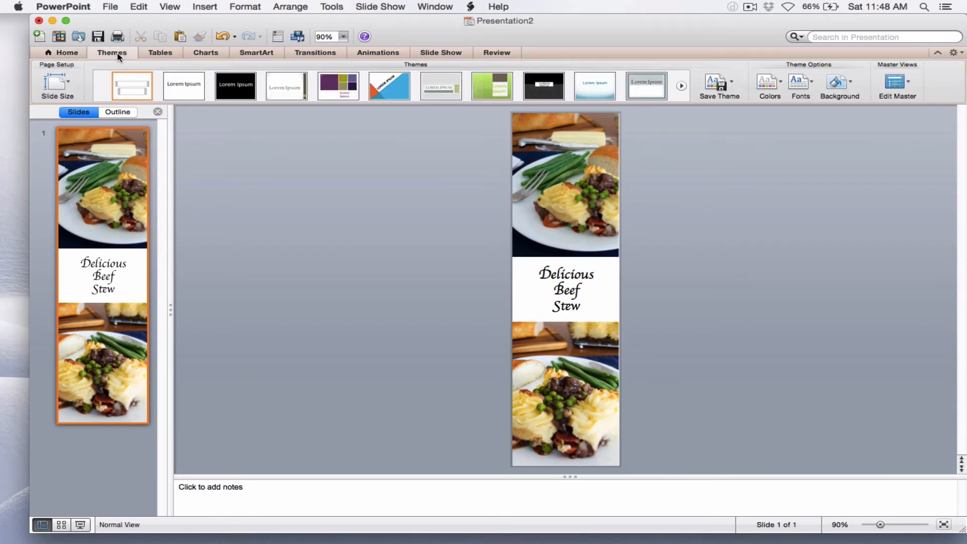
{"action": "mouse_move", "coordinate": [838, 83]}
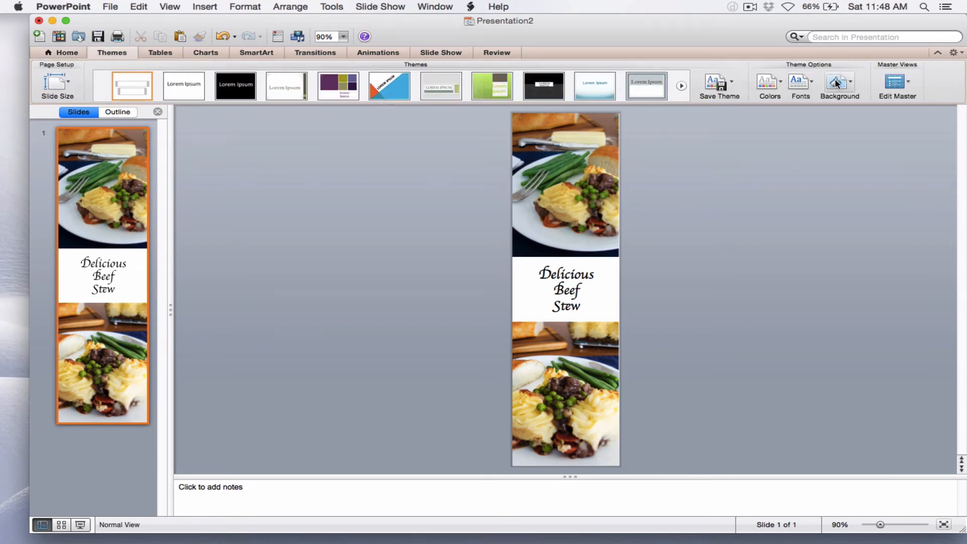
{"action": "left_click", "coordinate": [838, 83]}
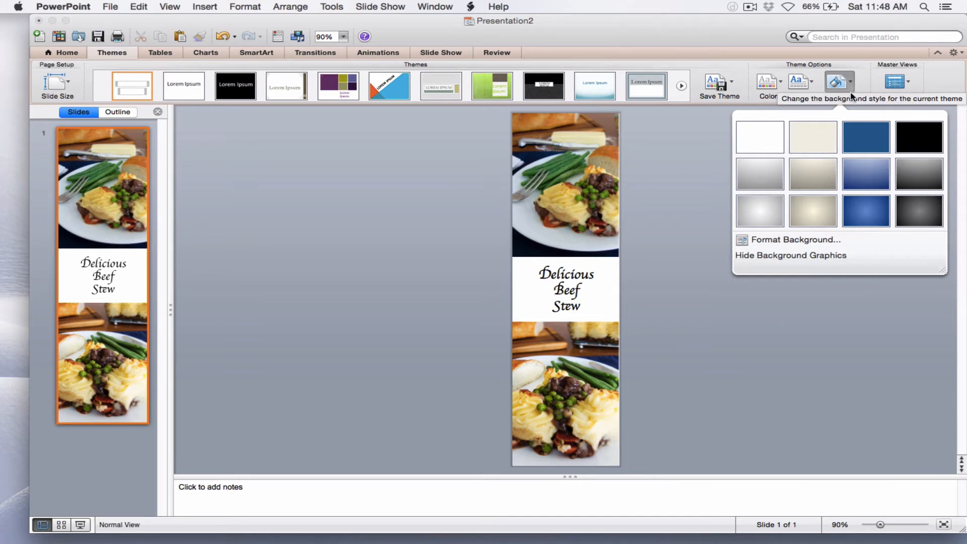
{"action": "mouse_move", "coordinate": [865, 136]}
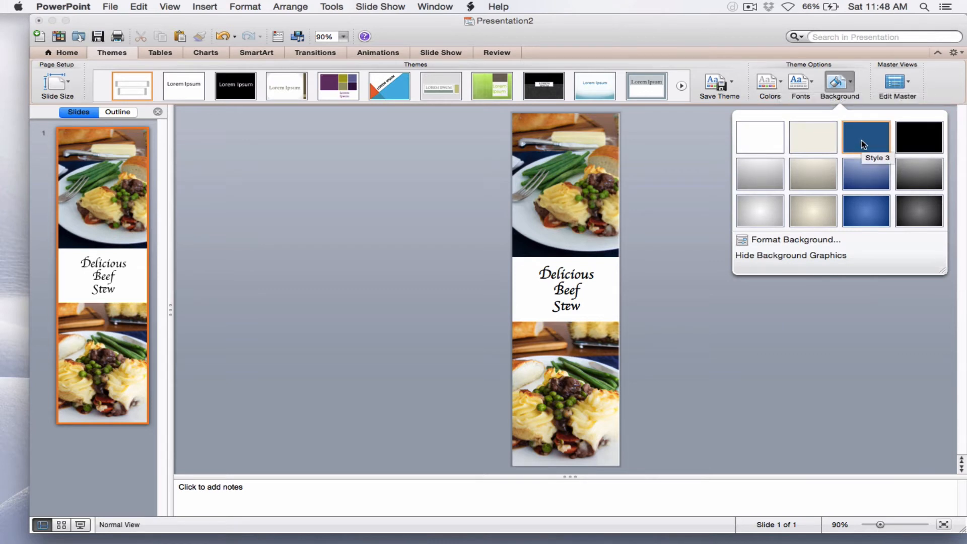
{"action": "mouse_move", "coordinate": [827, 207]}
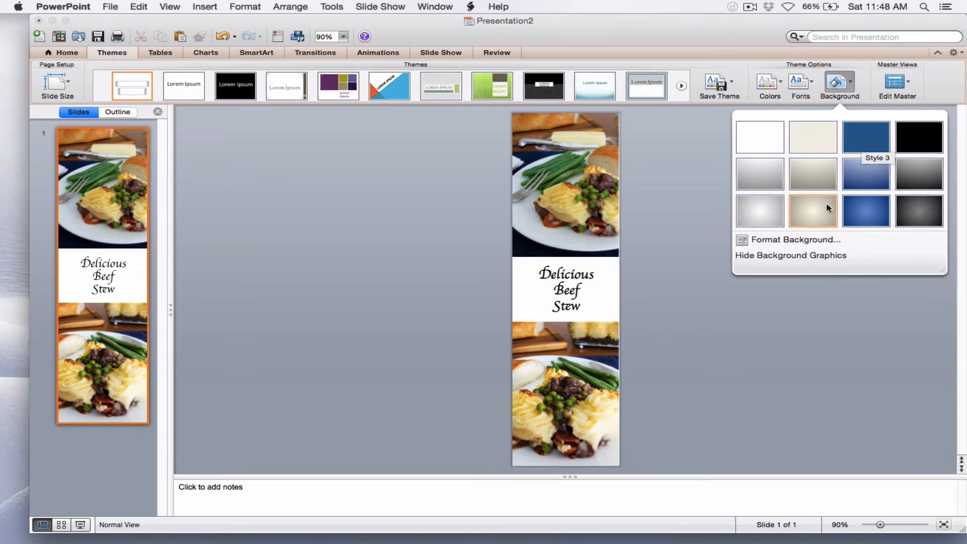
{"action": "mouse_move", "coordinate": [796, 239]}
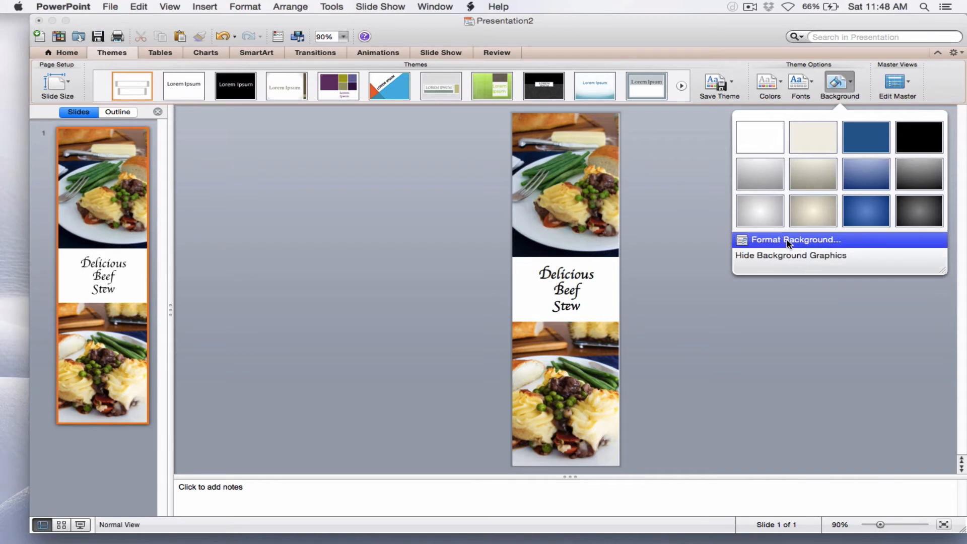
{"action": "left_click", "coordinate": [795, 239]}
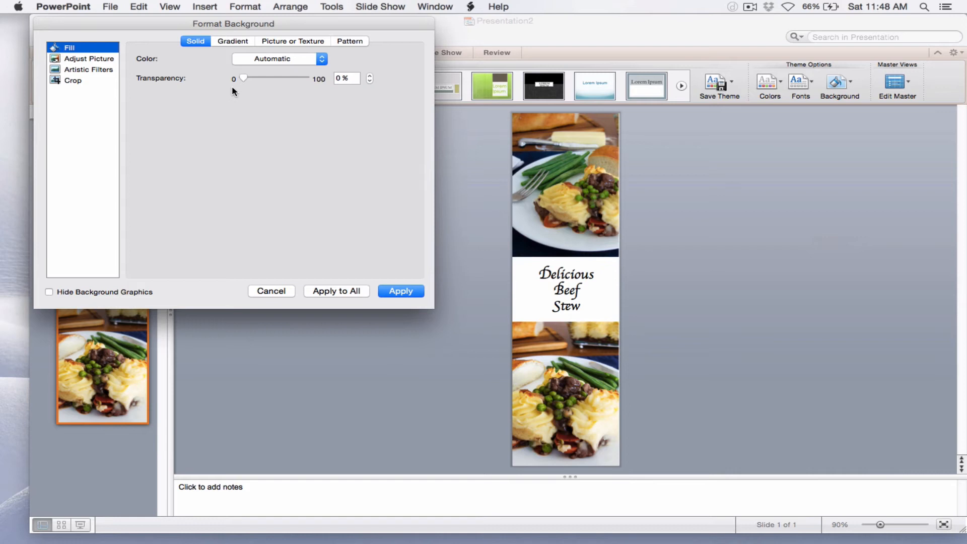
- Fill the slide background with a solid dark green picked from More Colors
{"action": "left_click", "coordinate": [321, 59]}
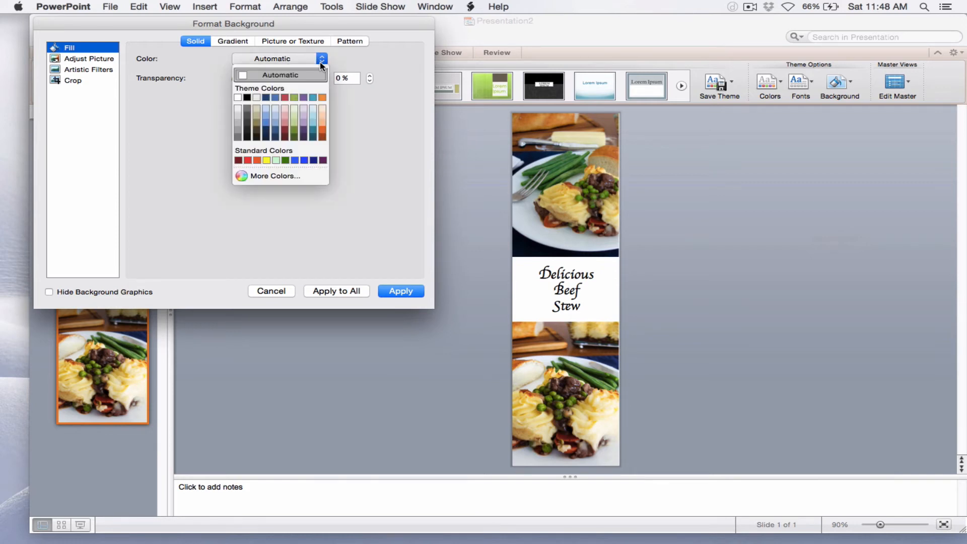
{"action": "mouse_move", "coordinate": [274, 176]}
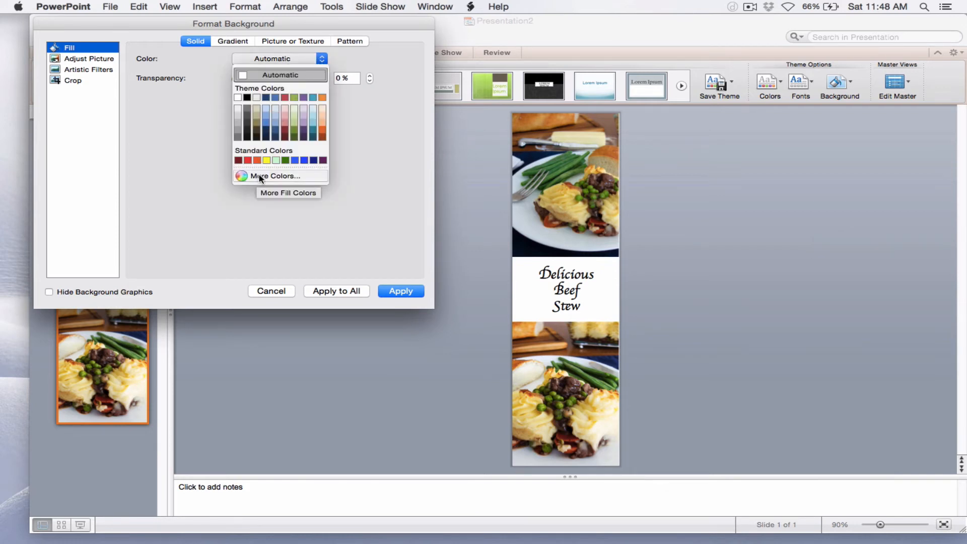
{"action": "left_click", "coordinate": [274, 176]}
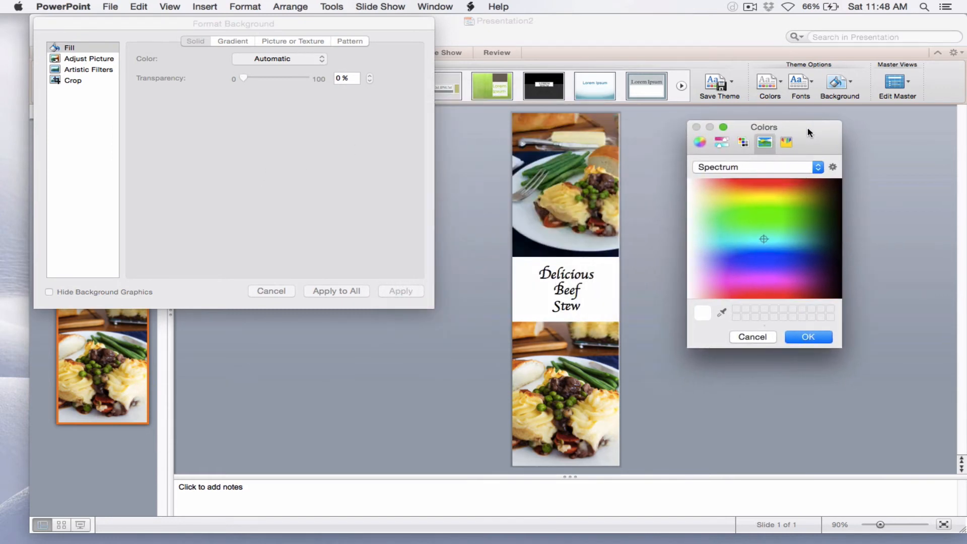
{"action": "mouse_move", "coordinate": [728, 292]}
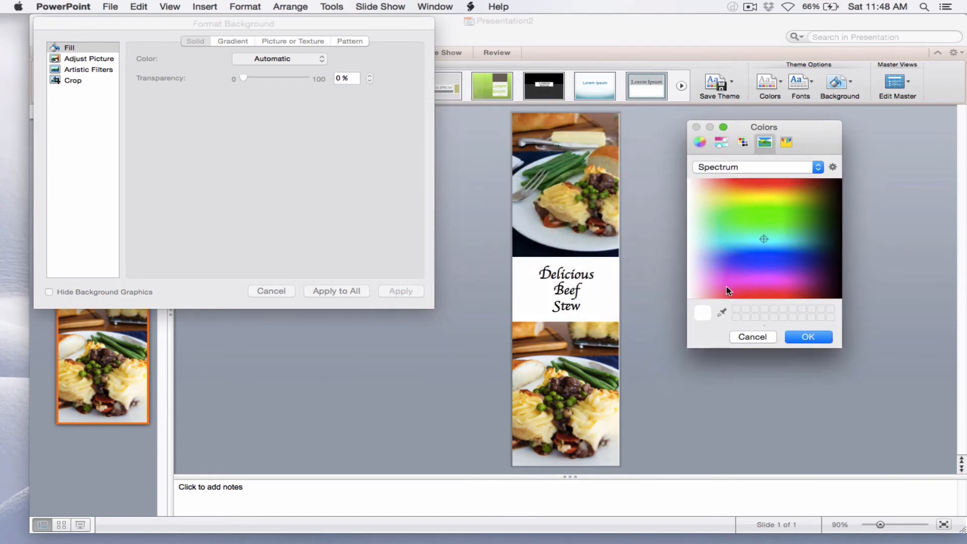
{"action": "mouse_move", "coordinate": [722, 315]}
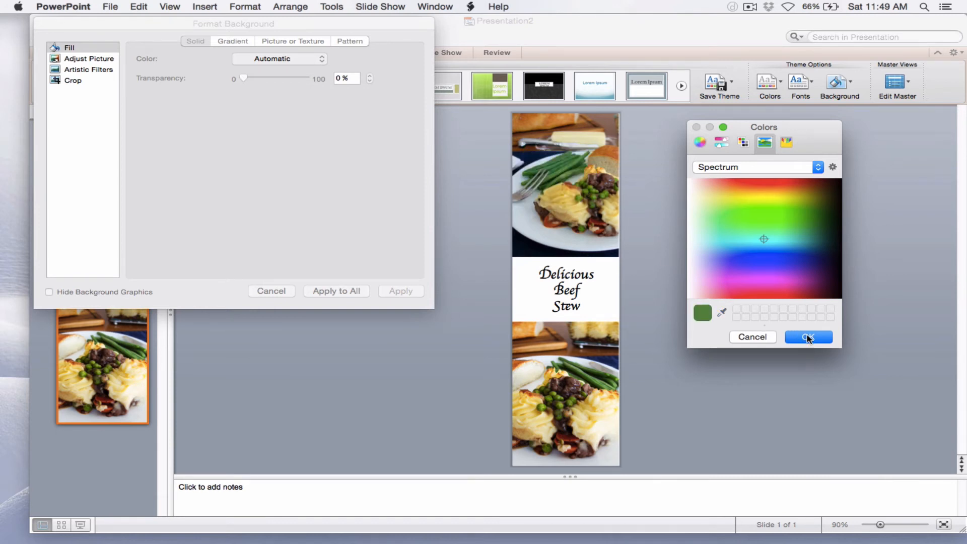
{"action": "left_click", "coordinate": [807, 337]}
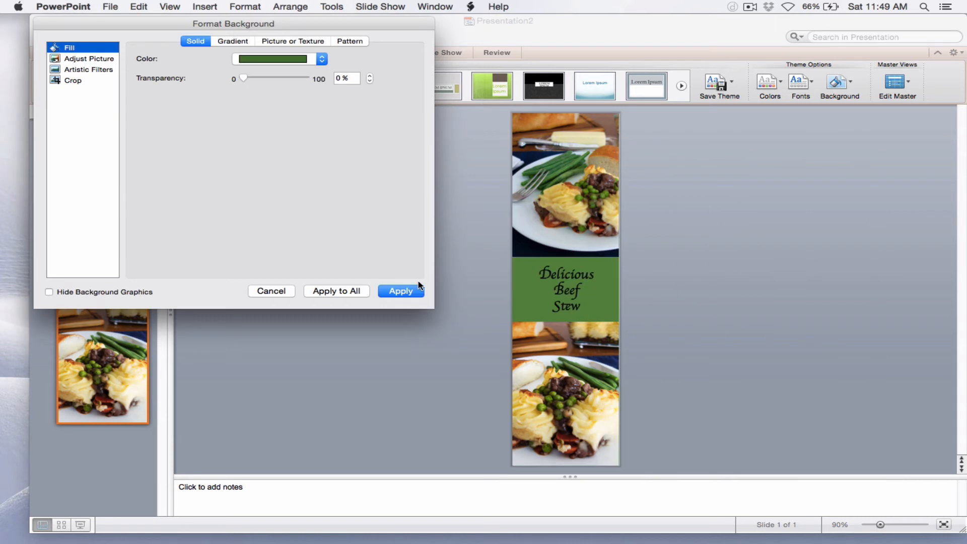
{"action": "mouse_move", "coordinate": [295, 60]}
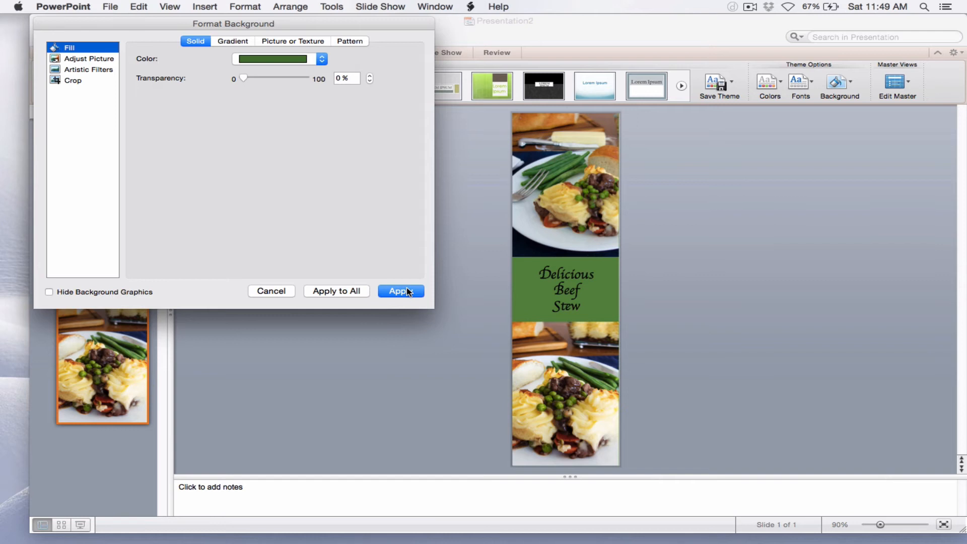
{"action": "left_click", "coordinate": [400, 291]}
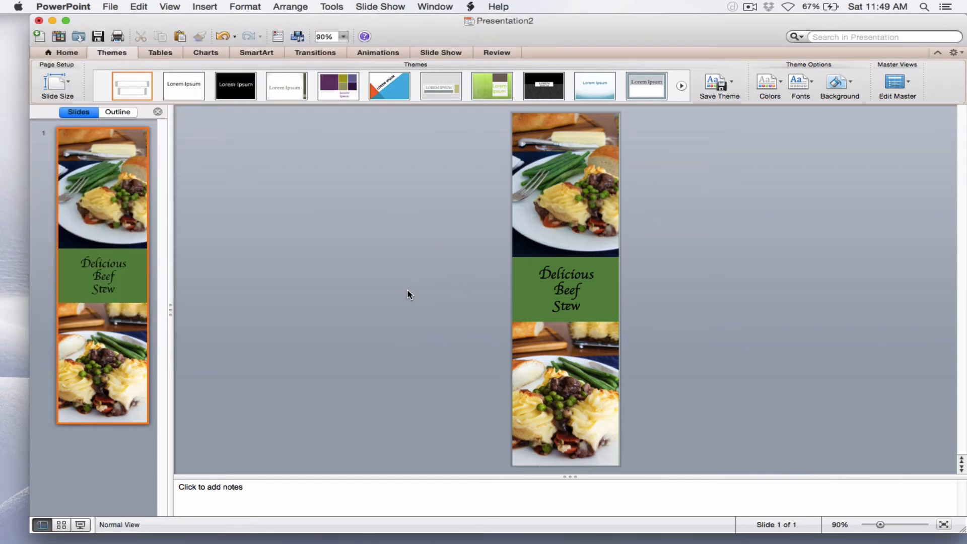
{"action": "mouse_move", "coordinate": [463, 299]}
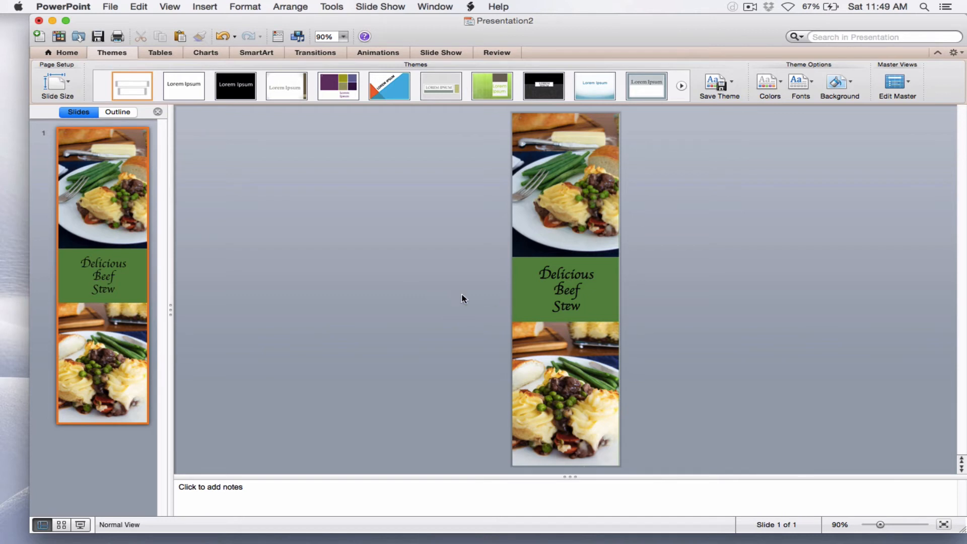
{"action": "mouse_move", "coordinate": [311, 193]}
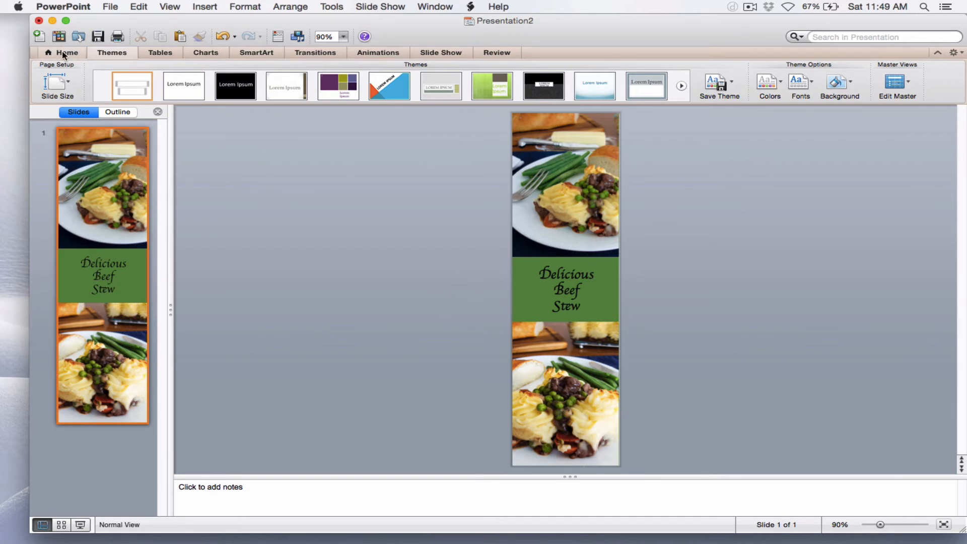
- Set the Delicious Beef Stew title text colour to white from the Home tab
{"action": "left_click", "coordinate": [67, 53]}
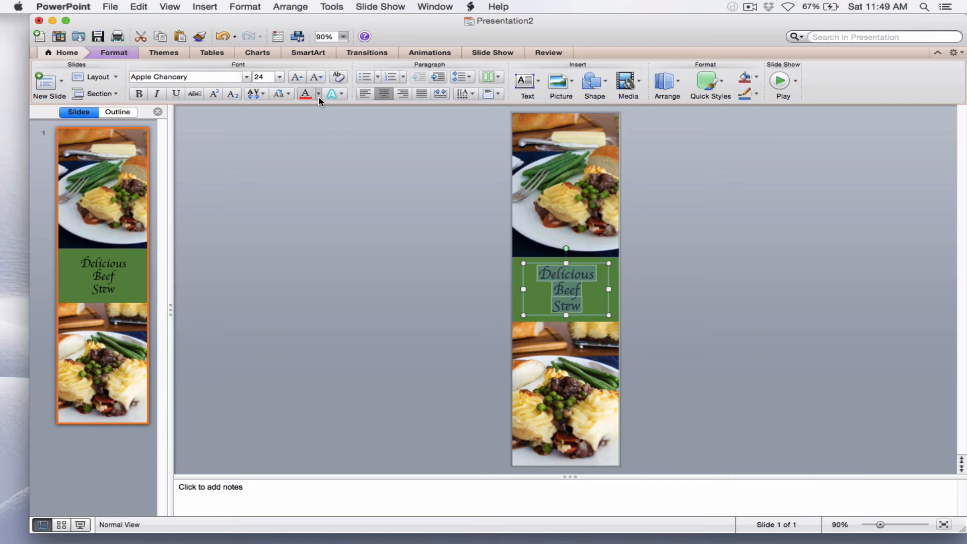
{"action": "left_click", "coordinate": [316, 94]}
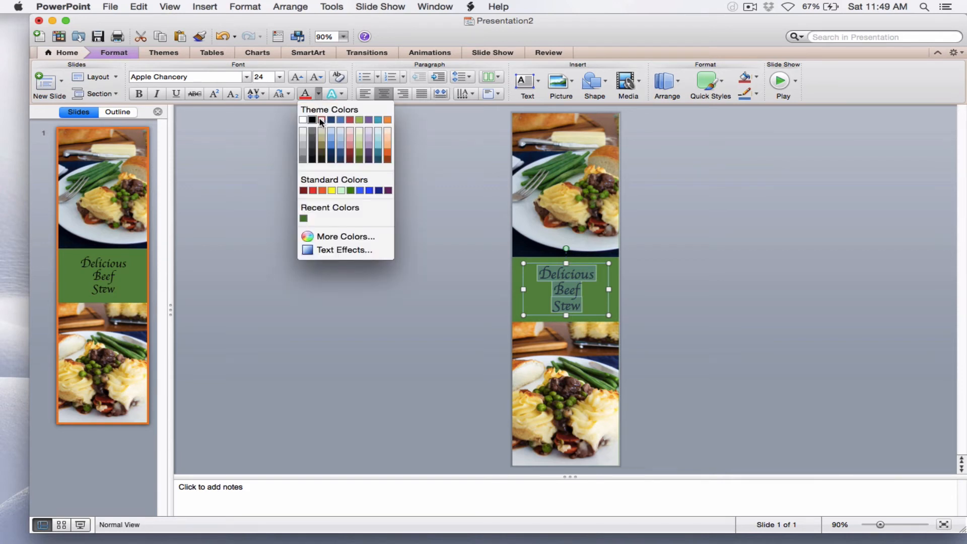
{"action": "left_click", "coordinate": [303, 120]}
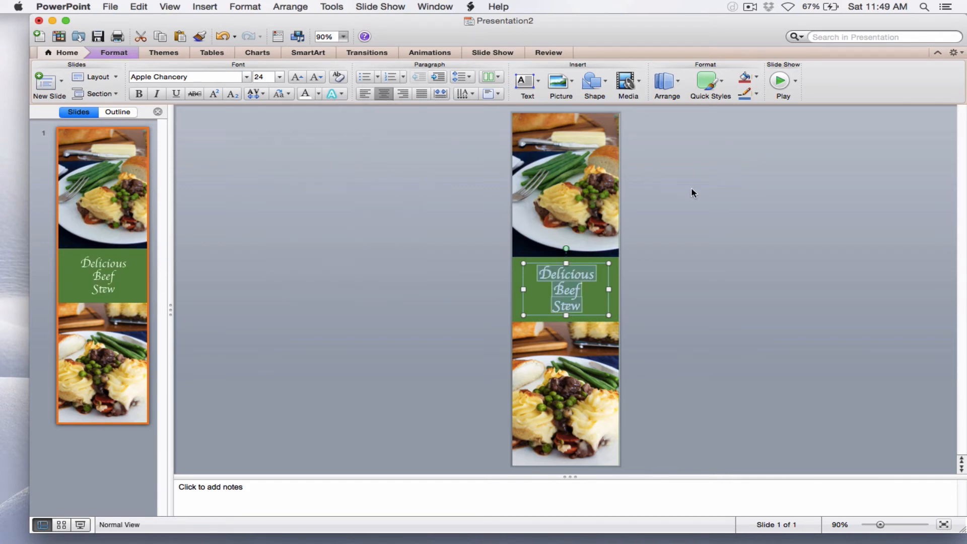
{"action": "left_click", "coordinate": [699, 195]}
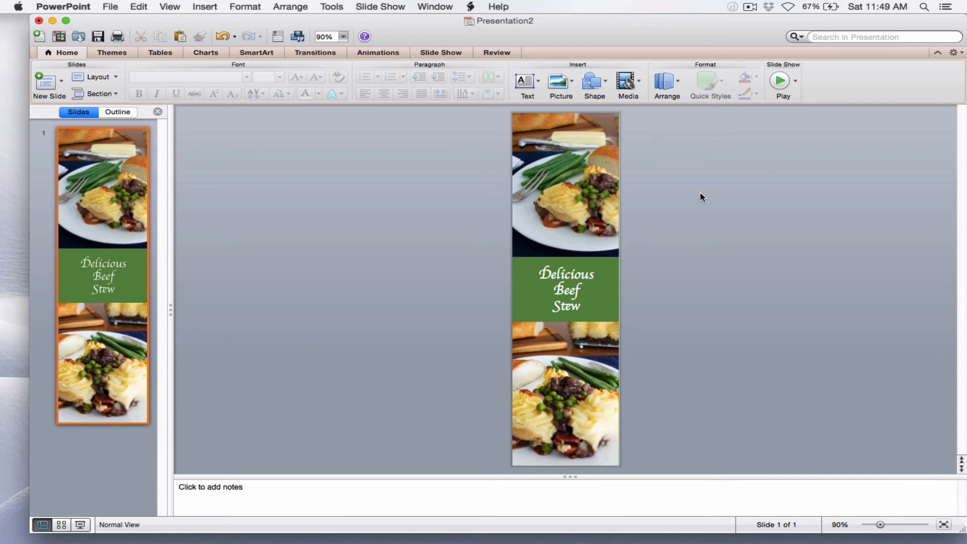
{"action": "mouse_move", "coordinate": [347, 195]}
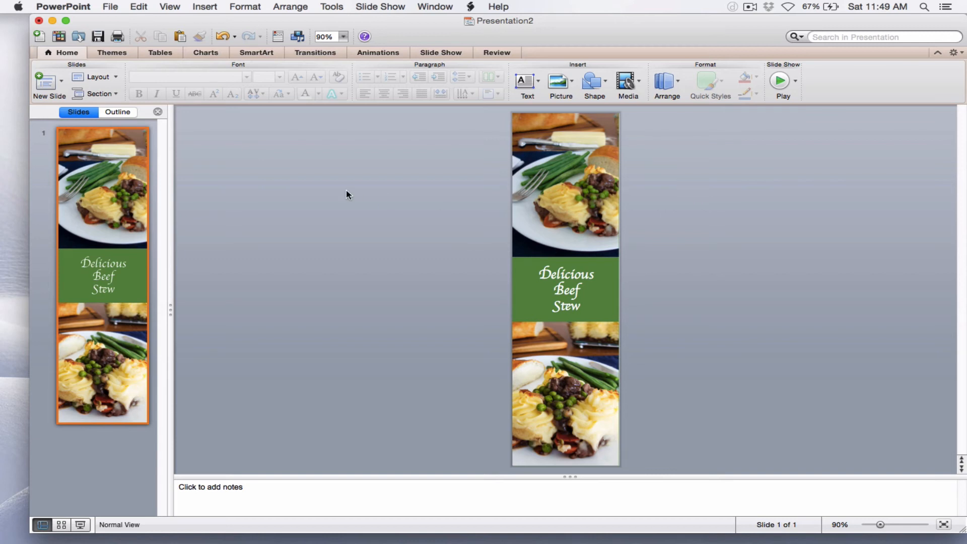
{"action": "mouse_move", "coordinate": [79, 55]}
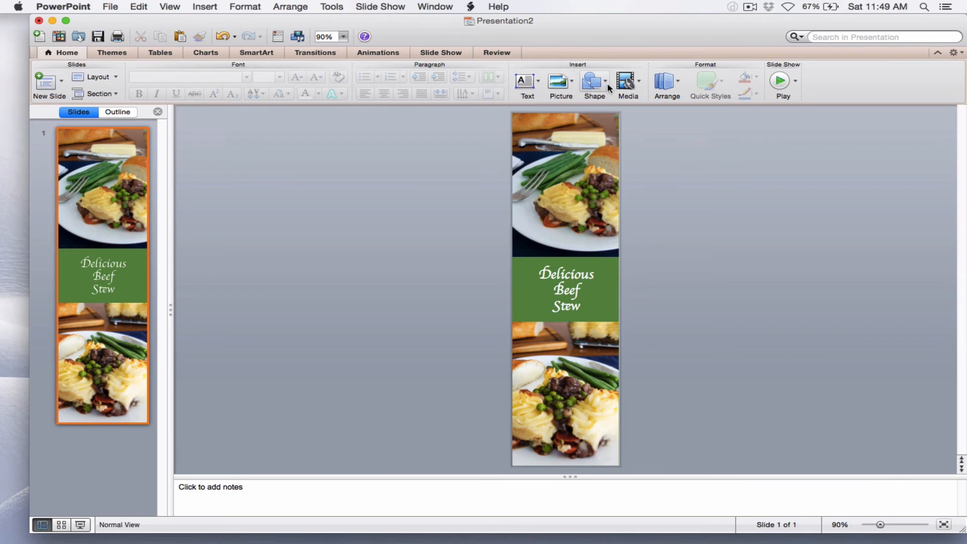
- Pick the straight Line shape from Lines and Connectors
{"action": "left_click", "coordinate": [593, 83]}
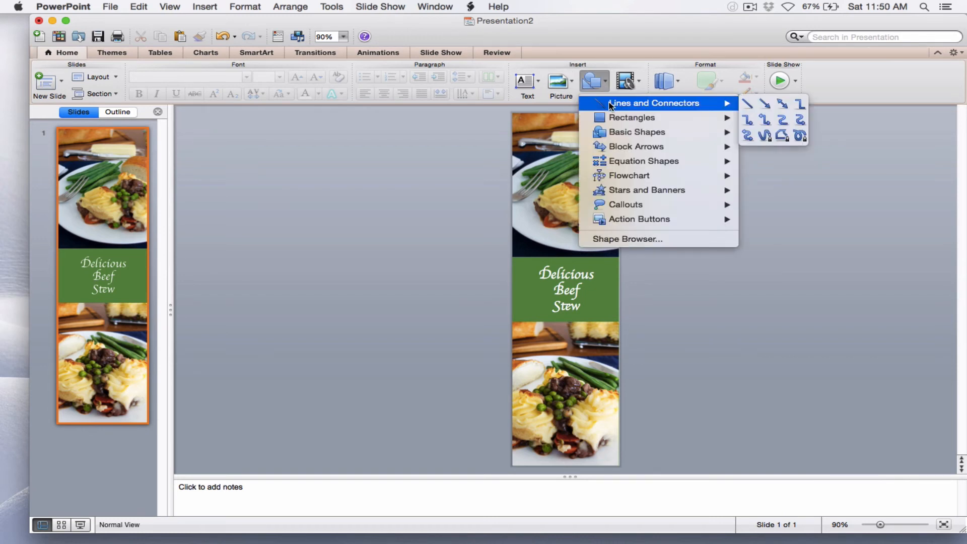
{"action": "mouse_move", "coordinate": [748, 105]}
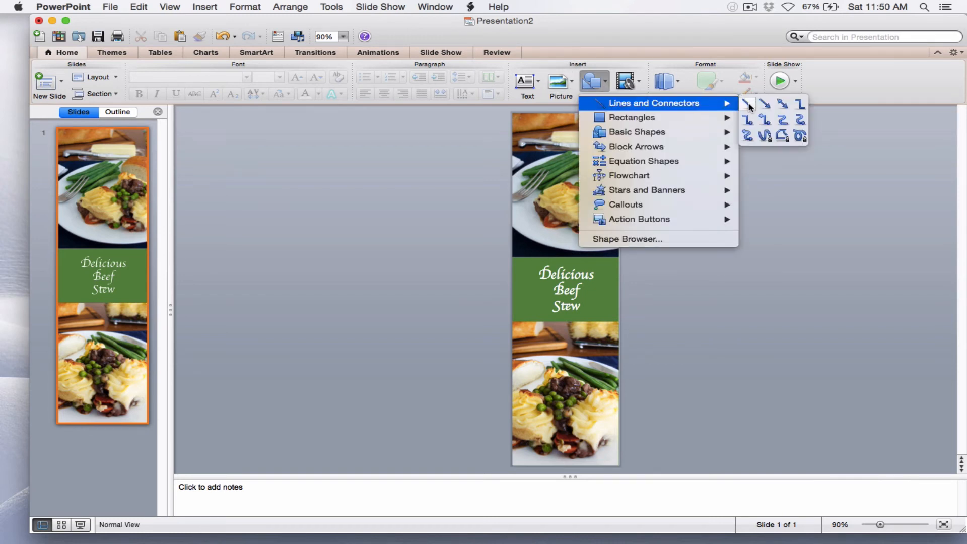
{"action": "left_click", "coordinate": [500, 271]}
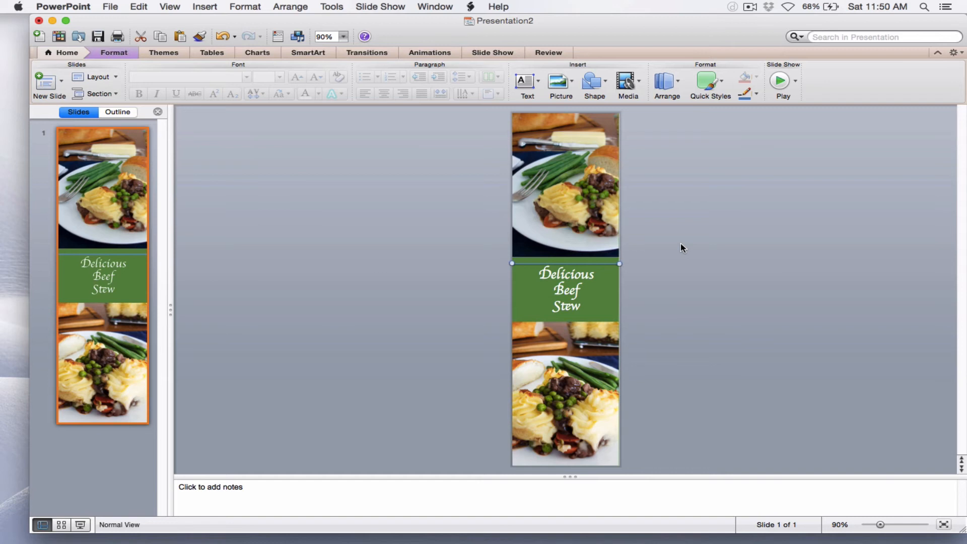
{"action": "mouse_move", "coordinate": [115, 53]}
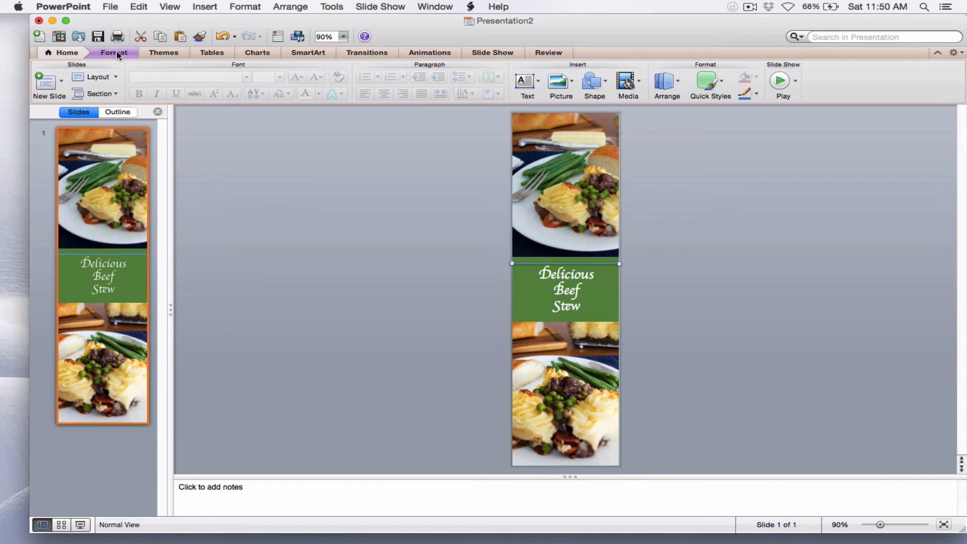
- Set the new line's colour to white and reopen the line colour and weight options
{"action": "left_click", "coordinate": [113, 52]}
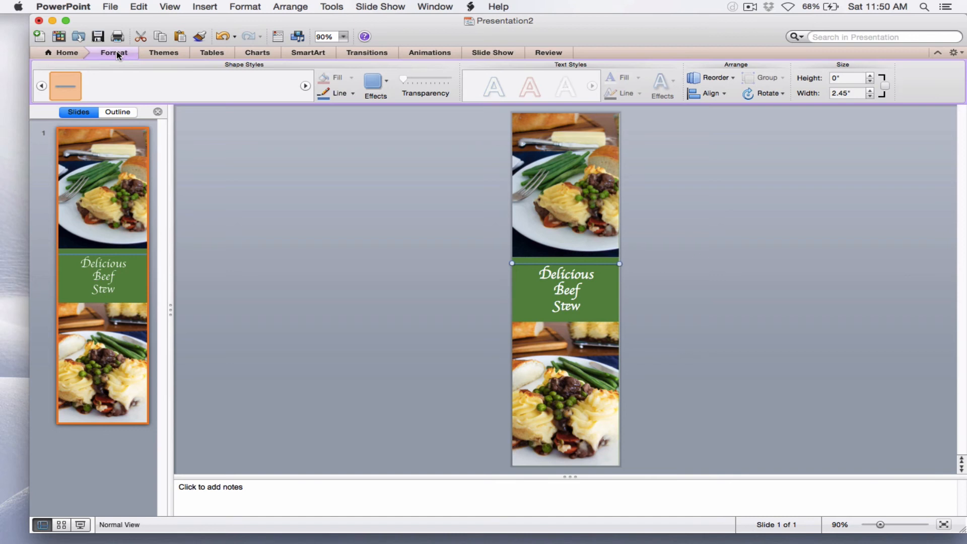
{"action": "left_click", "coordinate": [305, 85]}
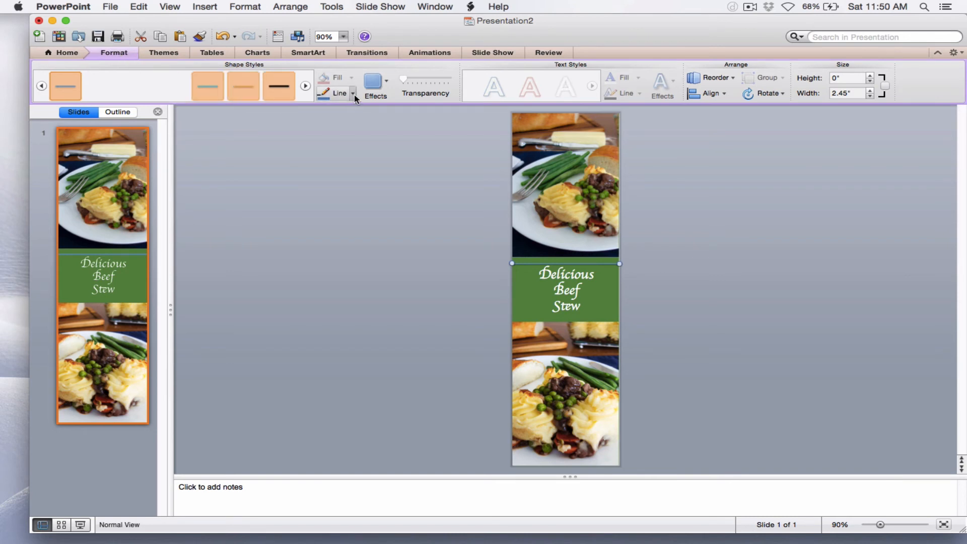
{"action": "left_click", "coordinate": [352, 94]}
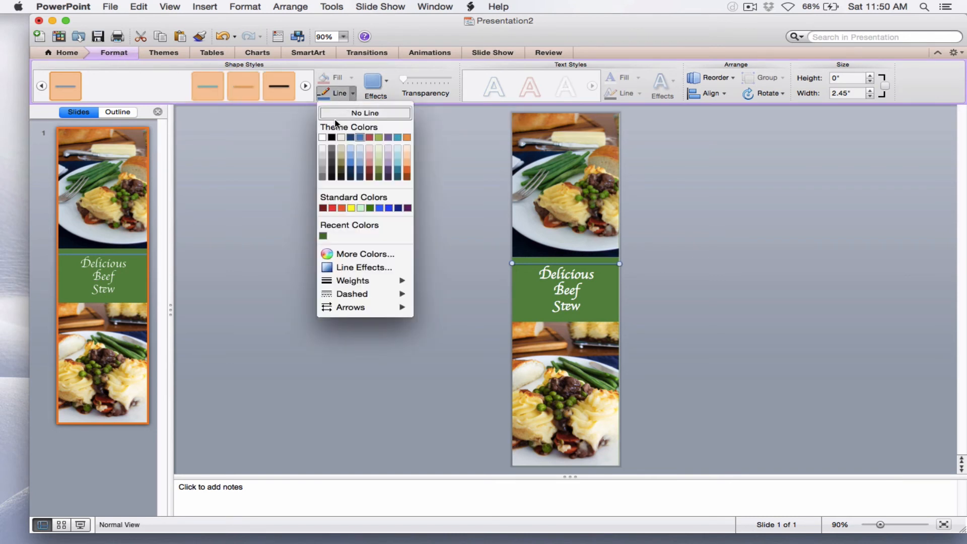
{"action": "left_click", "coordinate": [363, 113]}
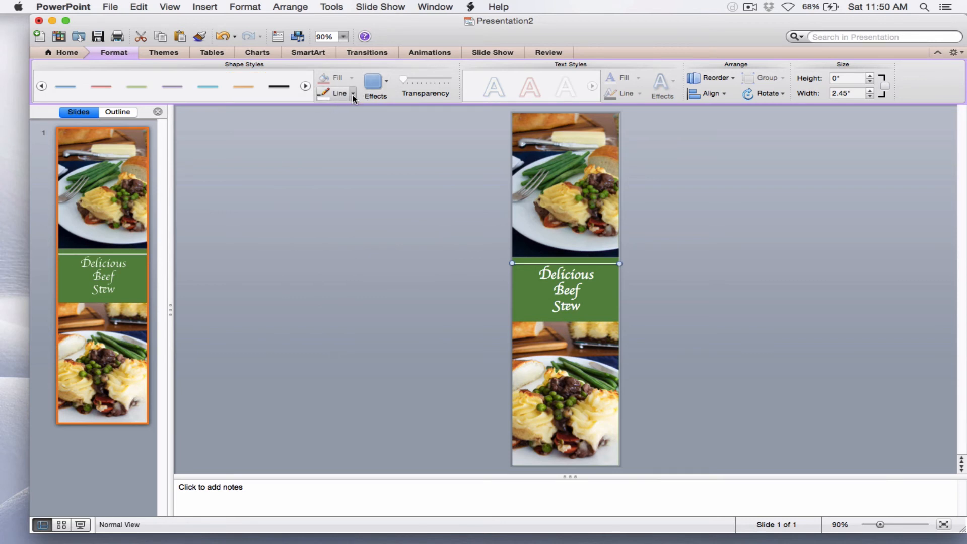
{"action": "left_click", "coordinate": [352, 93]}
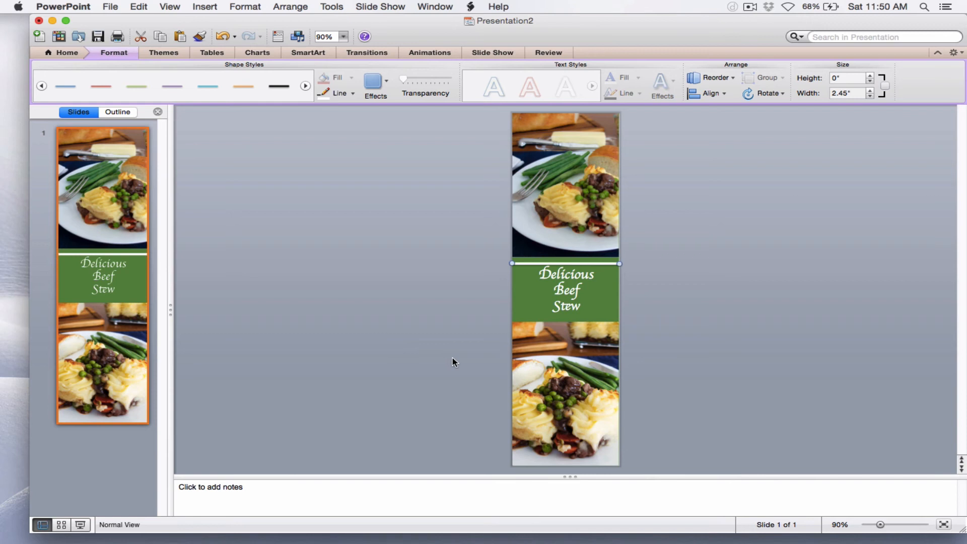
{"action": "mouse_move", "coordinate": [436, 333]}
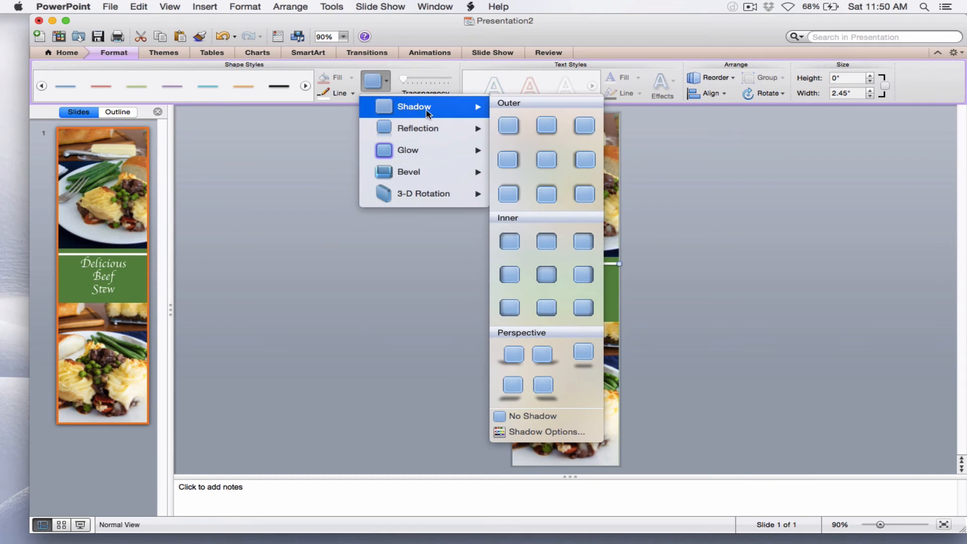
{"action": "mouse_move", "coordinate": [525, 371]}
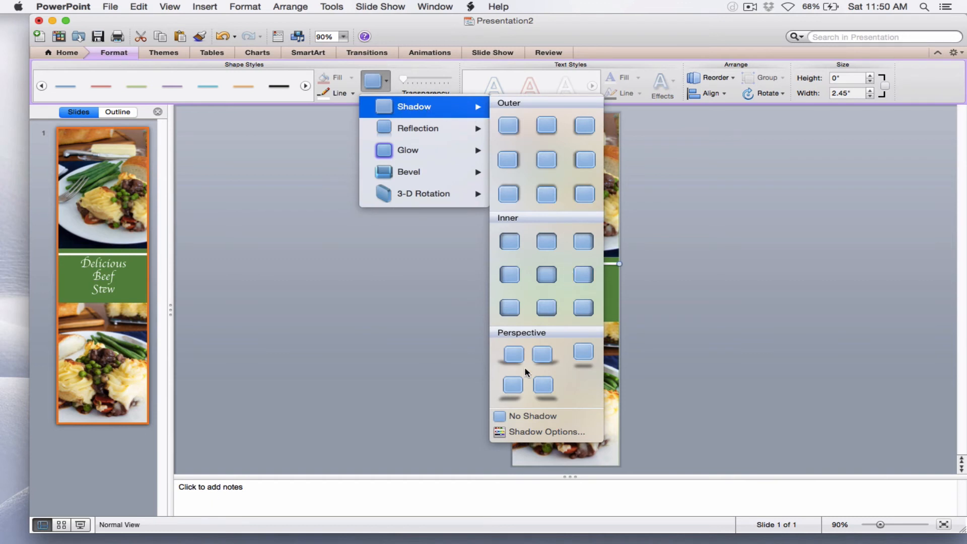
- Dismiss the Shadow effects without applying one, then open the Edit menu to duplicate the line
{"action": "left_click", "coordinate": [441, 392]}
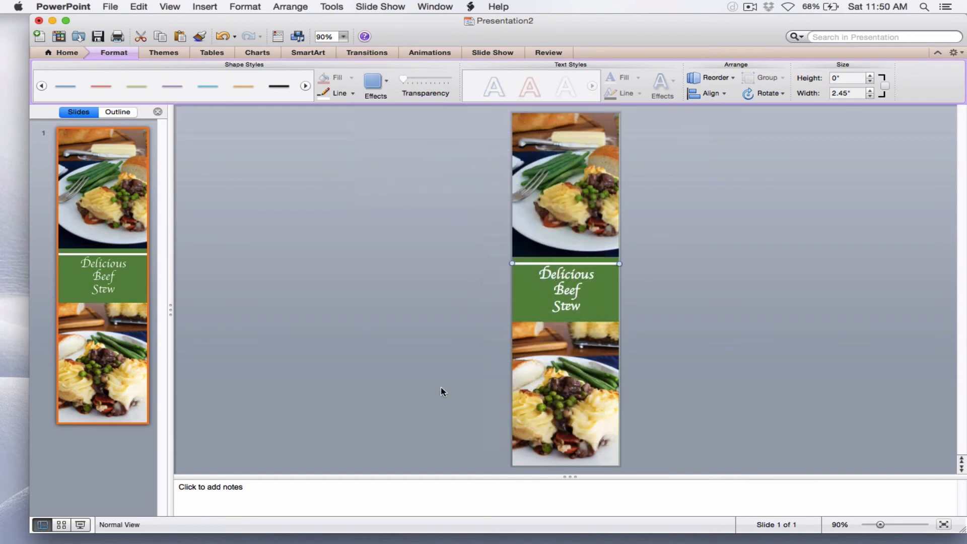
{"action": "mouse_move", "coordinate": [403, 360]}
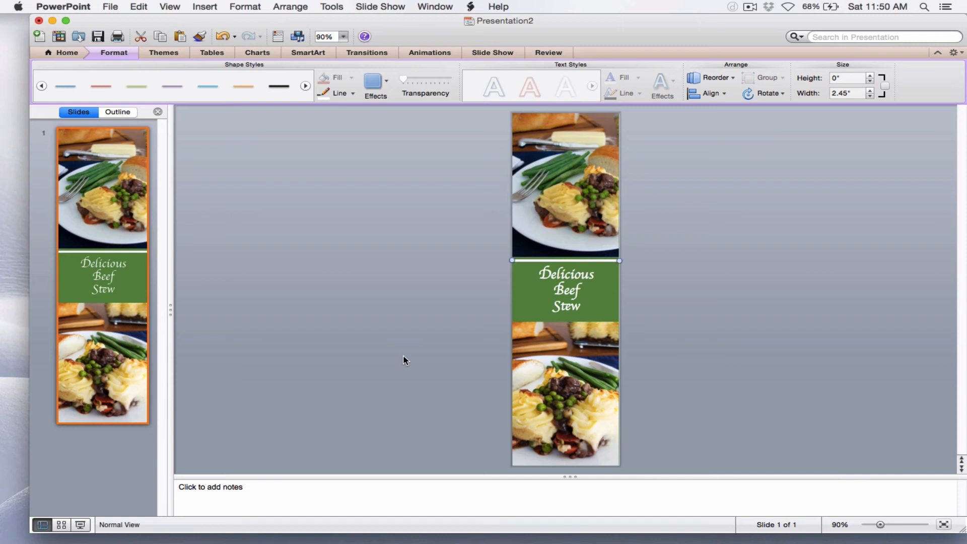
{"action": "mouse_move", "coordinate": [432, 335]}
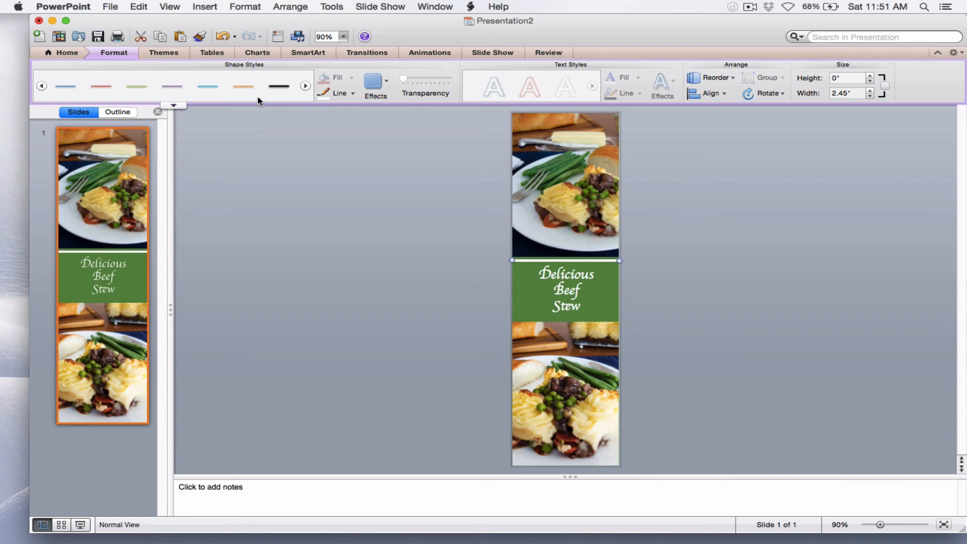
{"action": "left_click", "coordinate": [138, 6]}
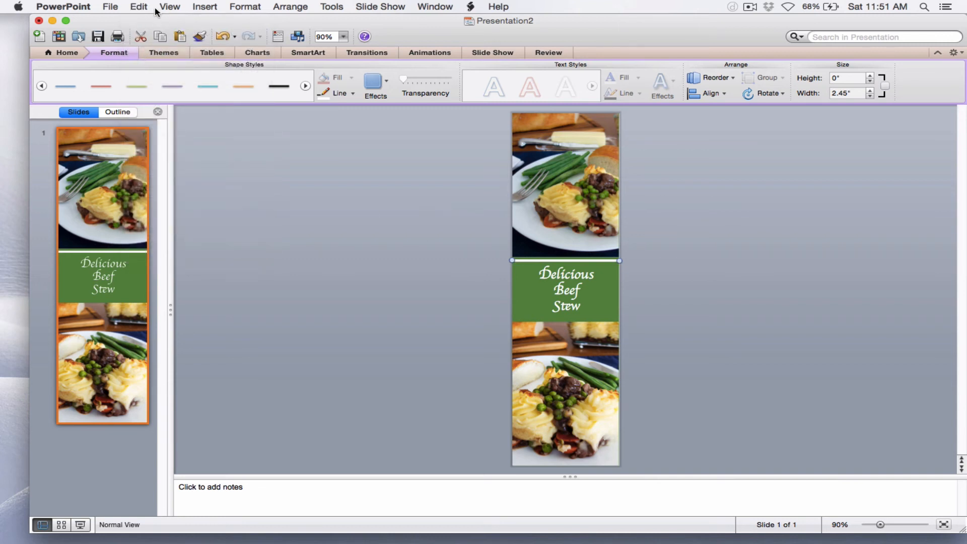
{"action": "left_click", "coordinate": [138, 6]}
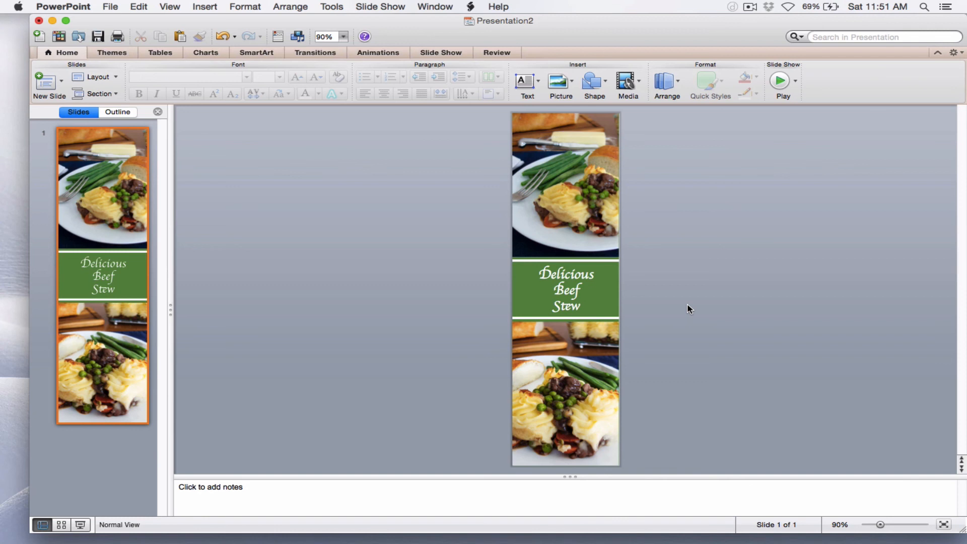
{"action": "mouse_move", "coordinate": [110, 9]}
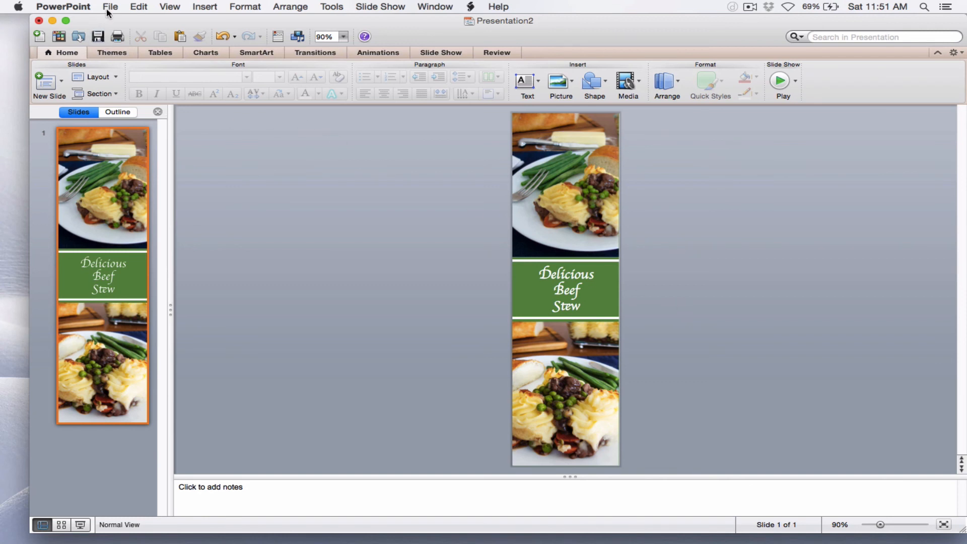
- Save the slide as pictures named 'Long Pin' to the Desktop in JPEG format
{"action": "left_click", "coordinate": [109, 6]}
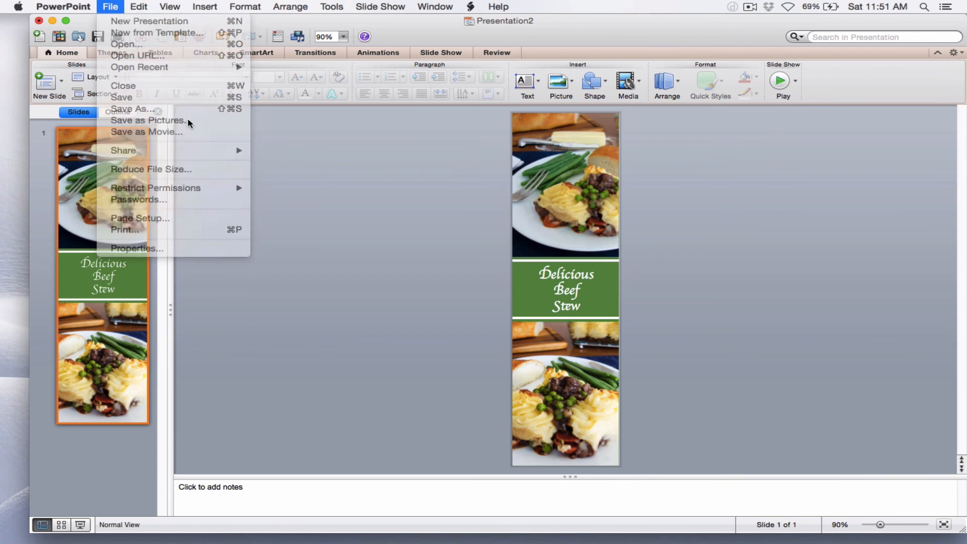
{"action": "left_click", "coordinate": [148, 120]}
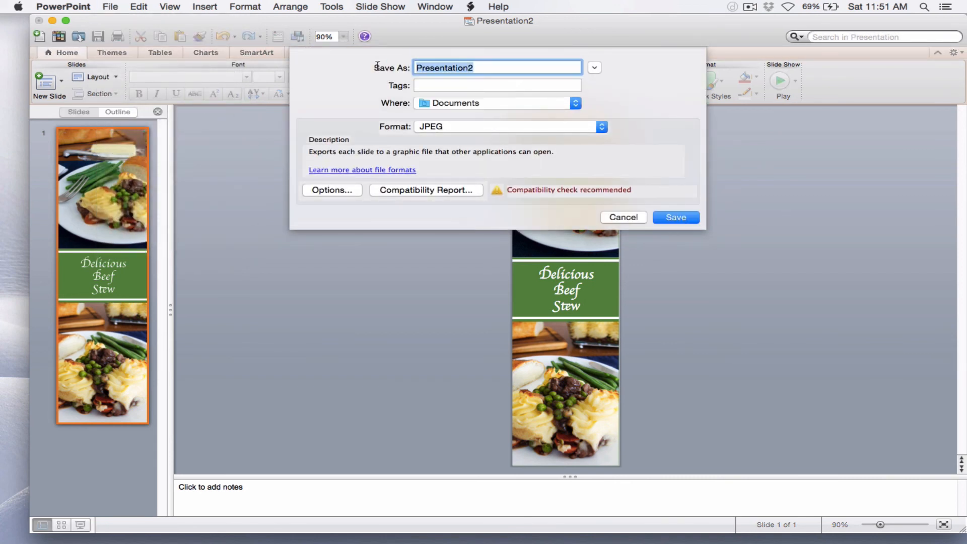
{"action": "type", "text": "Long Pin"}
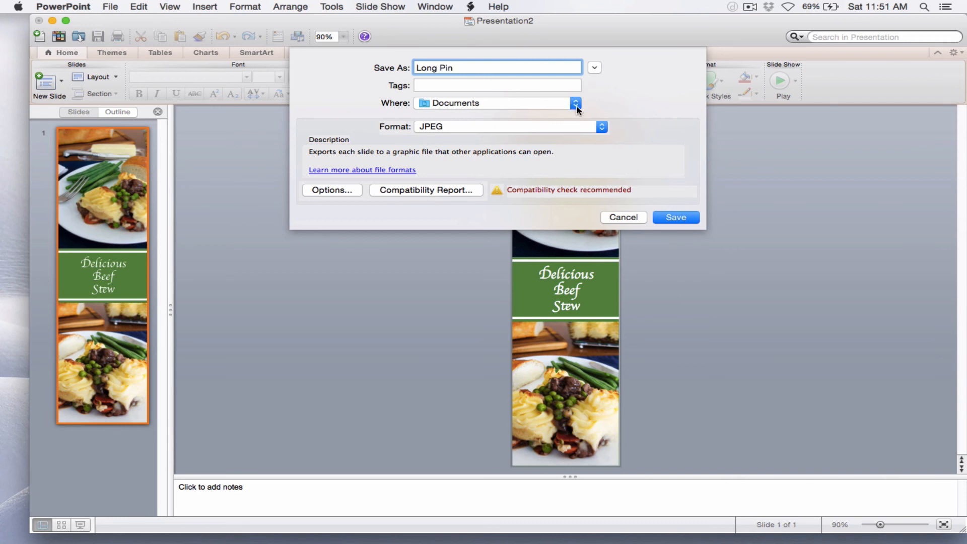
{"action": "left_click", "coordinate": [574, 102]}
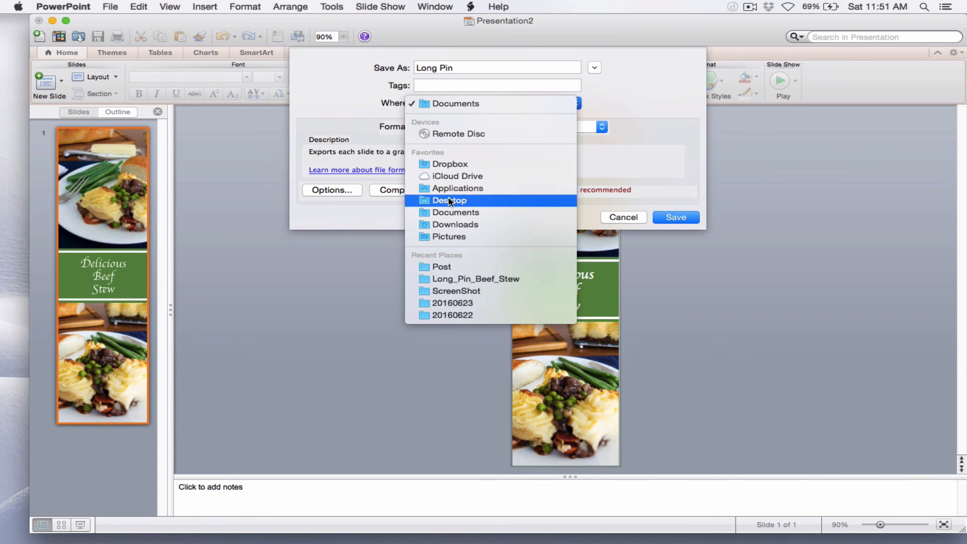
{"action": "left_click", "coordinate": [449, 200]}
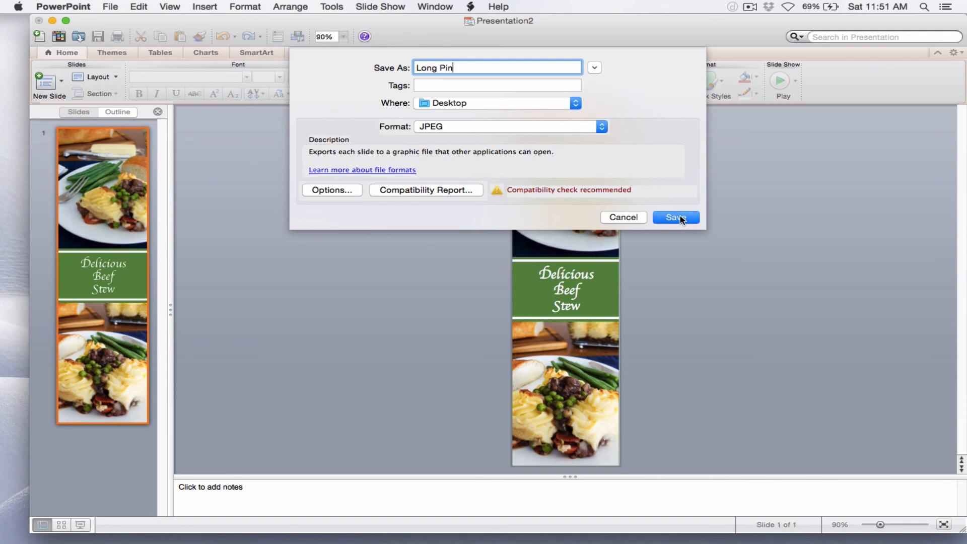
{"action": "left_click", "coordinate": [675, 217]}
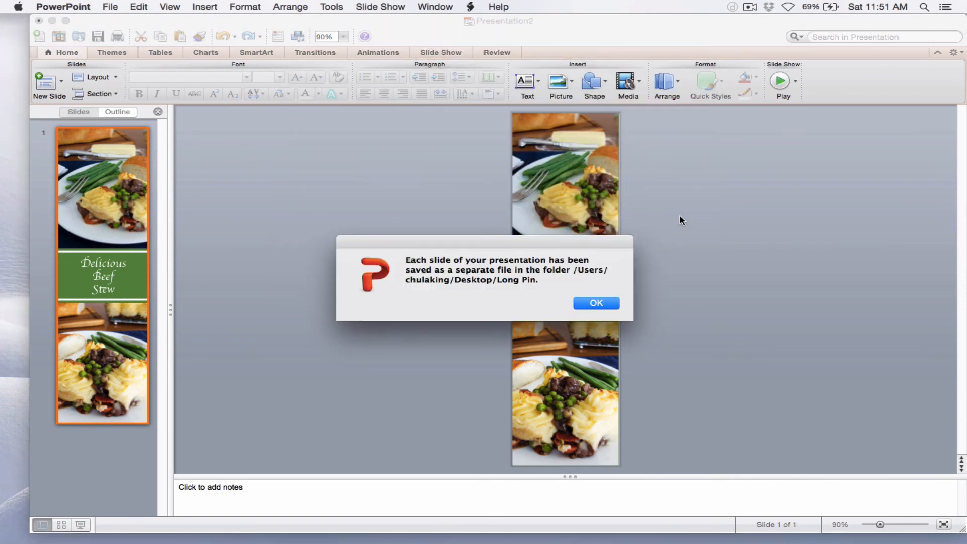
{"action": "mouse_move", "coordinate": [410, 293]}
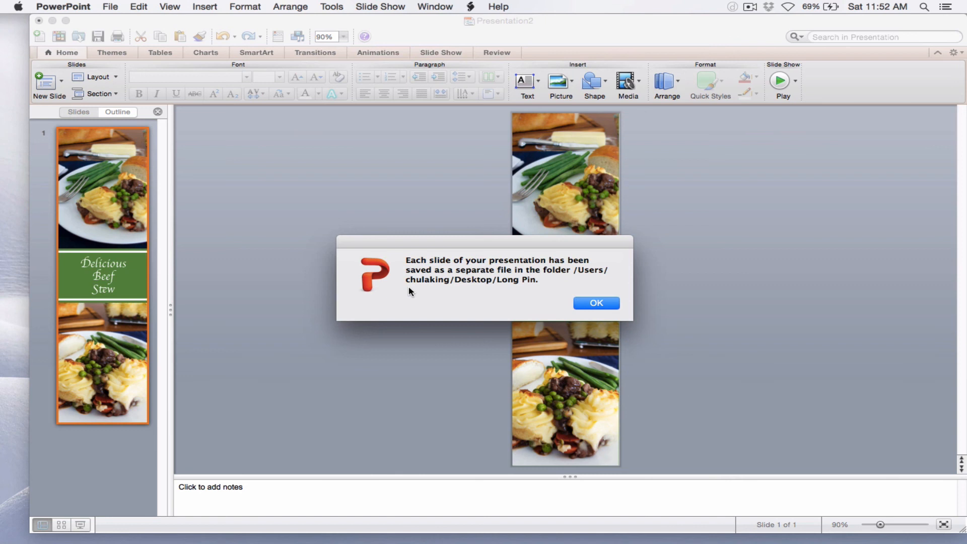
{"action": "mouse_move", "coordinate": [557, 325]}
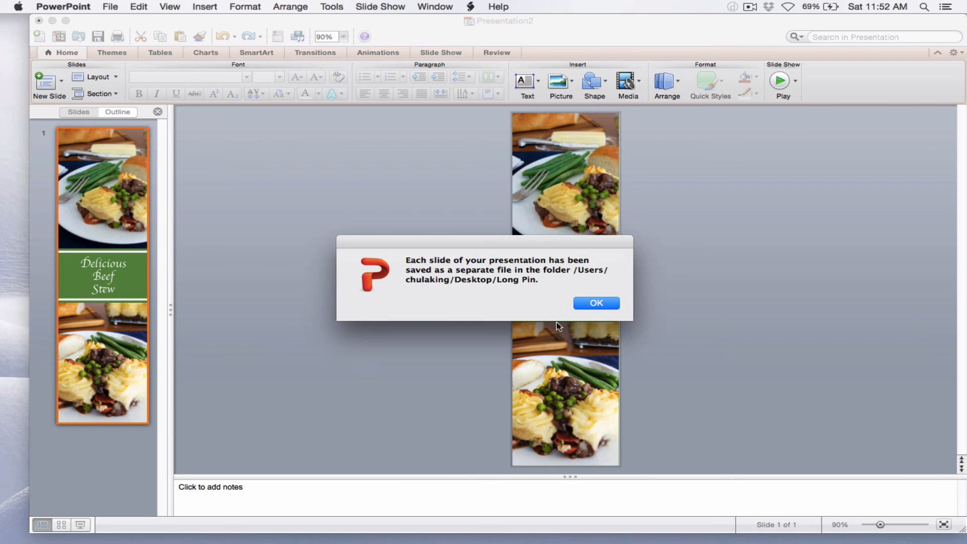
- Click OK on the export confirmation
{"action": "left_click", "coordinate": [595, 302]}
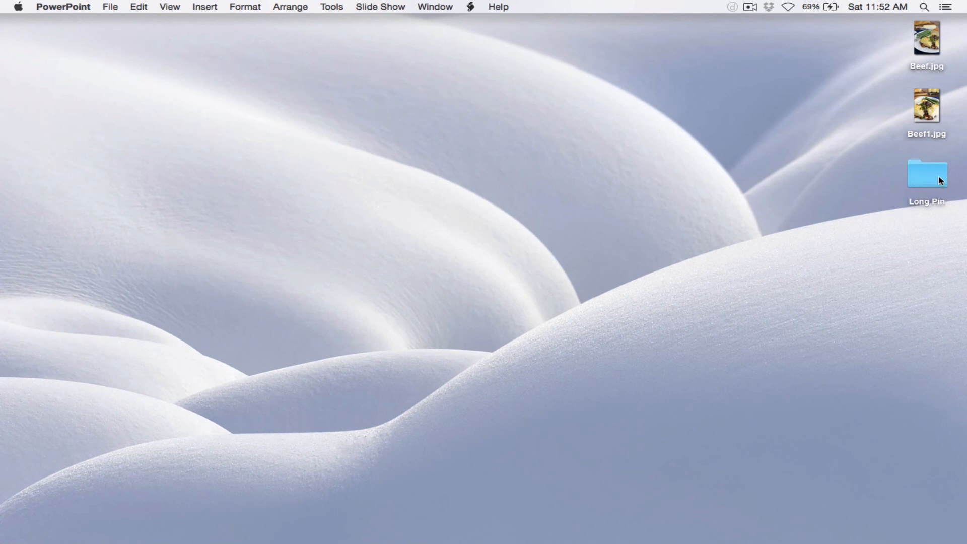
- Open the Long Pin folder, view Slide1.jpg in Preview, then close Preview
{"action": "double_click", "coordinate": [926, 175]}
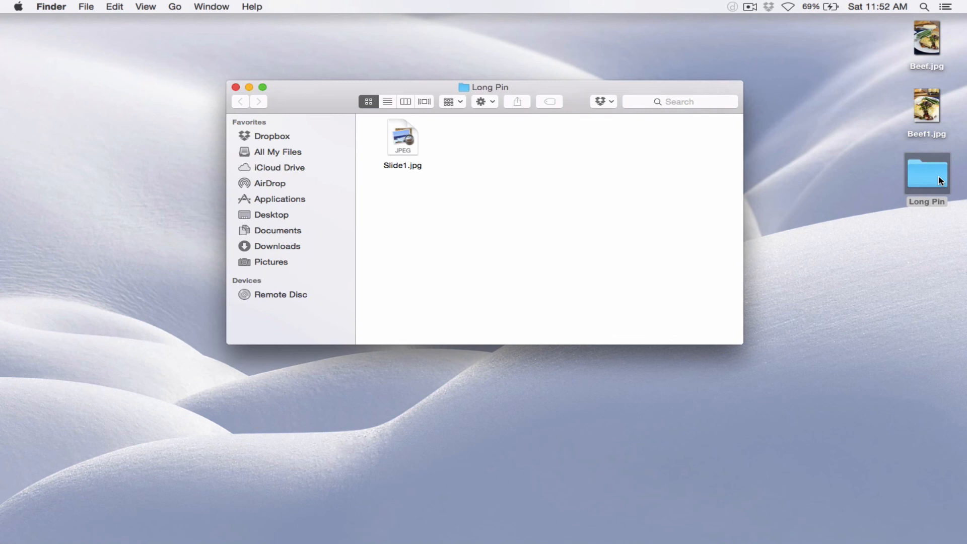
{"action": "left_click", "coordinate": [401, 137]}
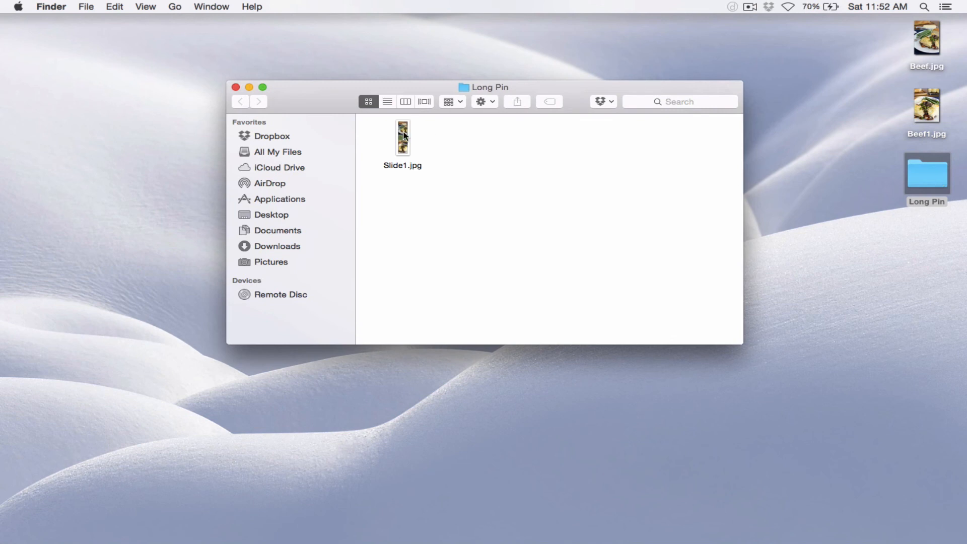
{"action": "double_click", "coordinate": [401, 137]}
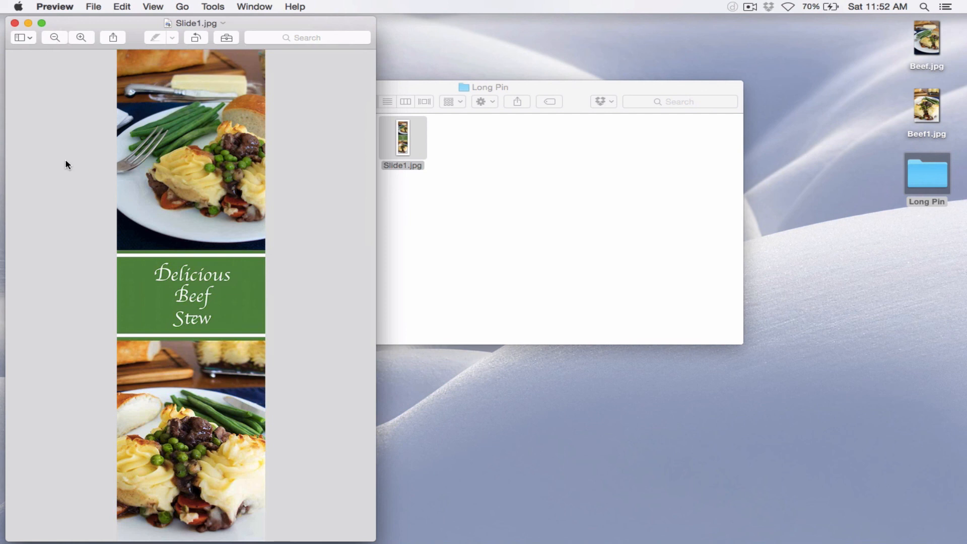
{"action": "mouse_move", "coordinate": [20, 28]}
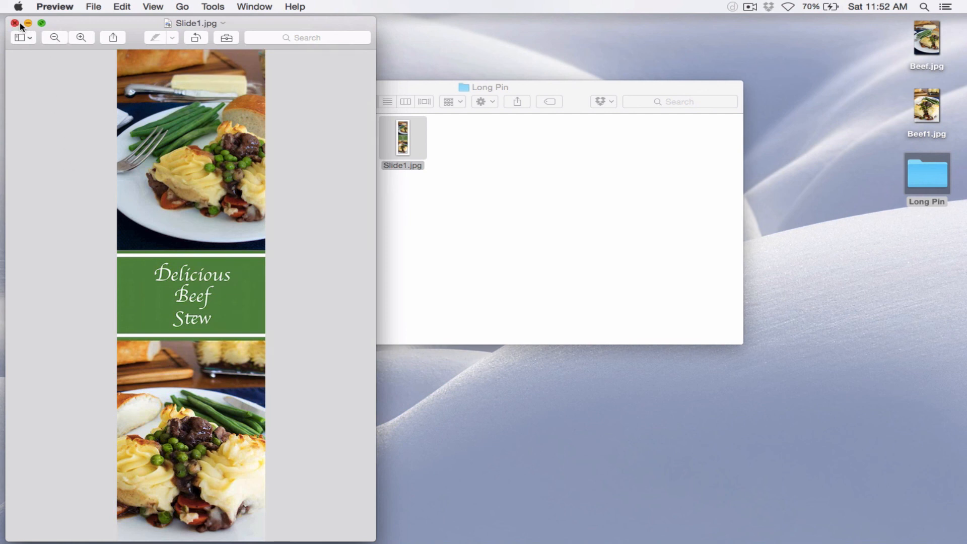
{"action": "left_click", "coordinate": [14, 24]}
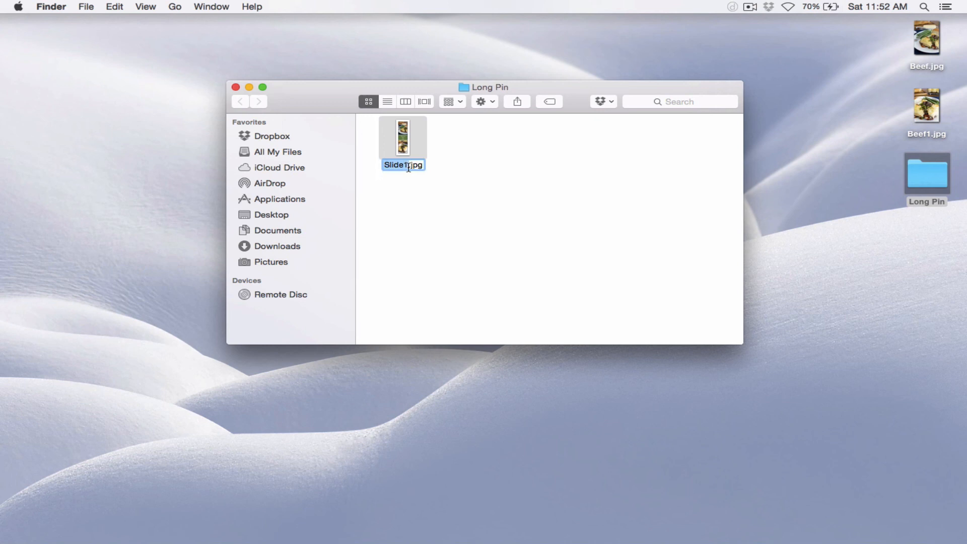
- Rename Slide1.jpg to 'Beef Stew' and open it in Preview
{"action": "type", "text": "Beef Stew"}
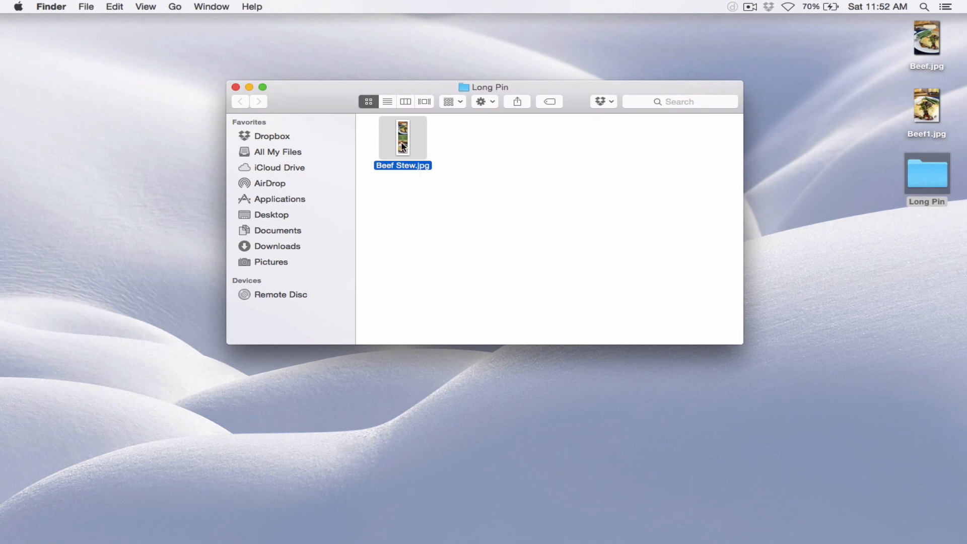
{"action": "double_click", "coordinate": [401, 137]}
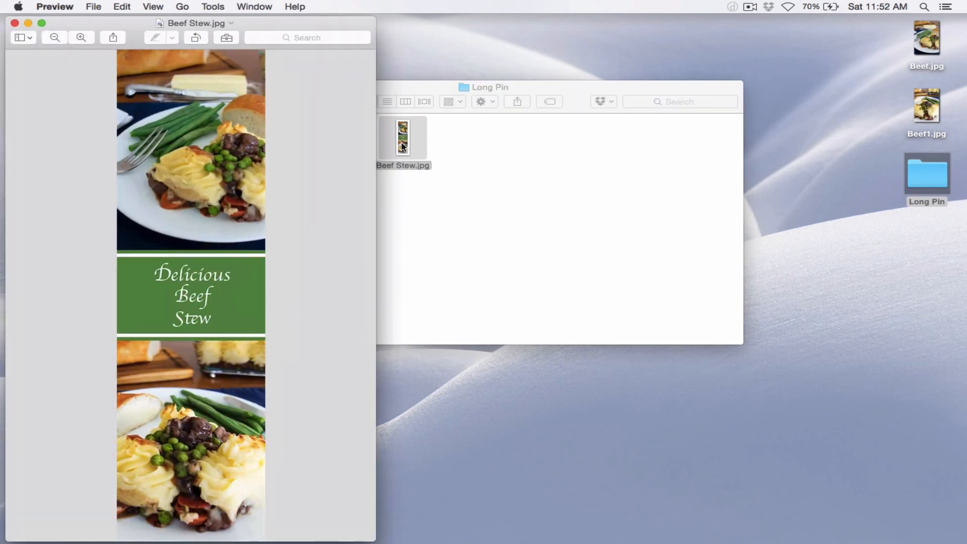